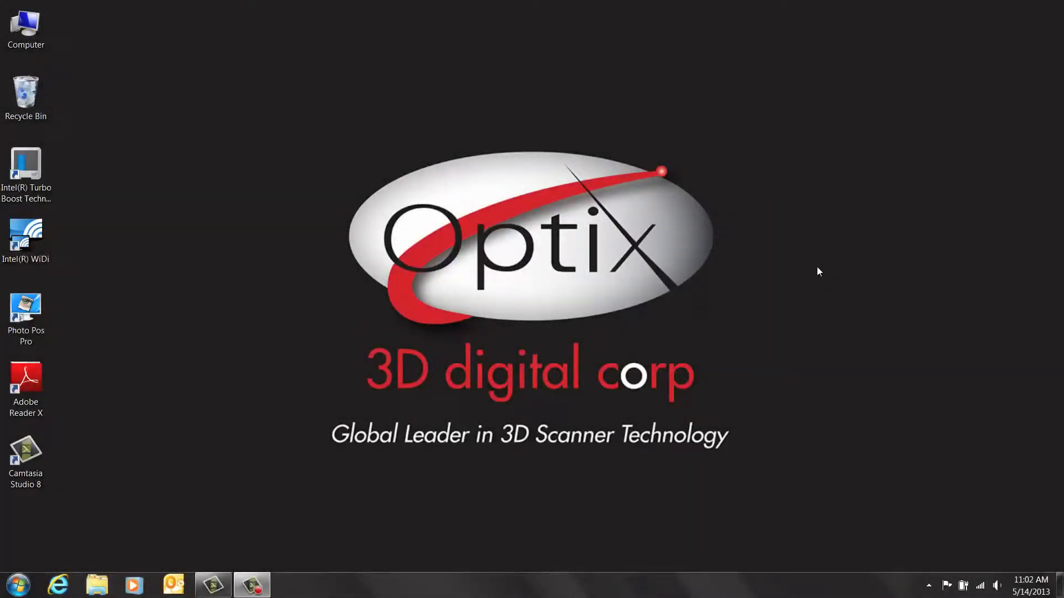
{"action": "mouse_move", "coordinate": [815, 244]}
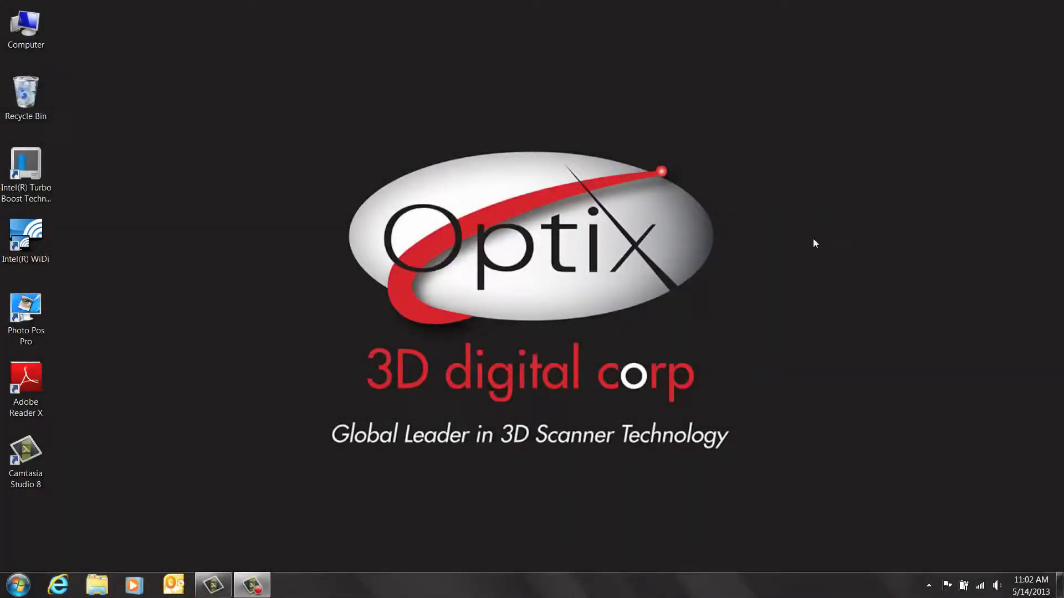
{"action": "mouse_move", "coordinate": [821, 235]}
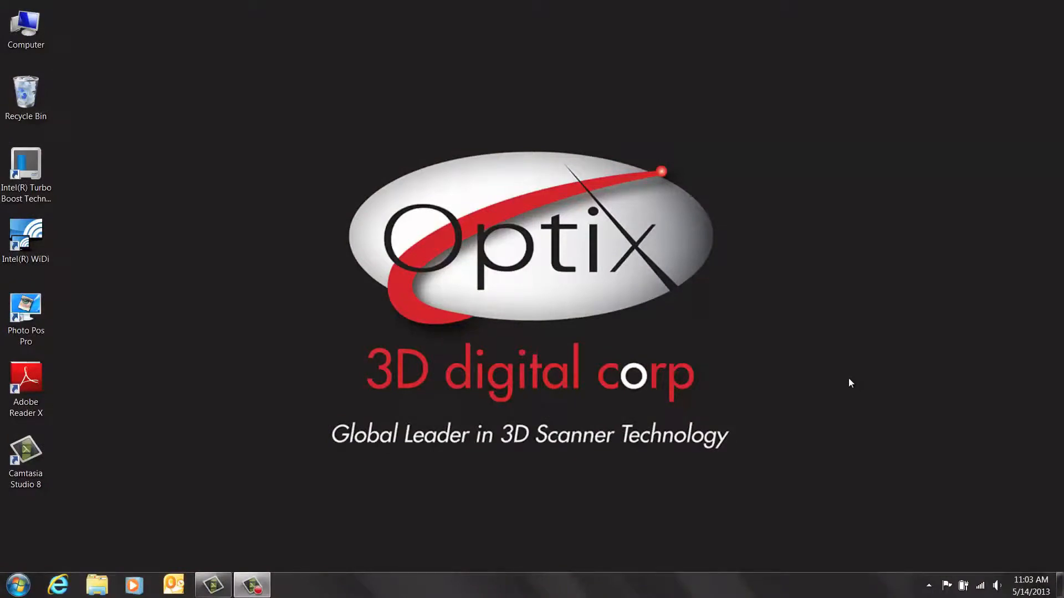
{"action": "mouse_move", "coordinate": [858, 367]}
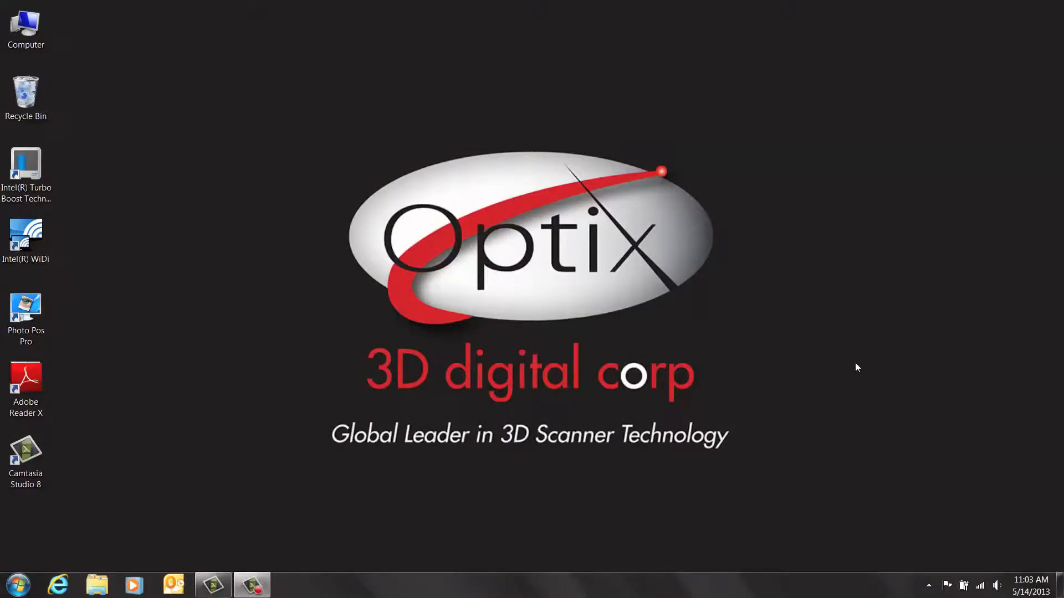
{"action": "mouse_move", "coordinate": [851, 351]}
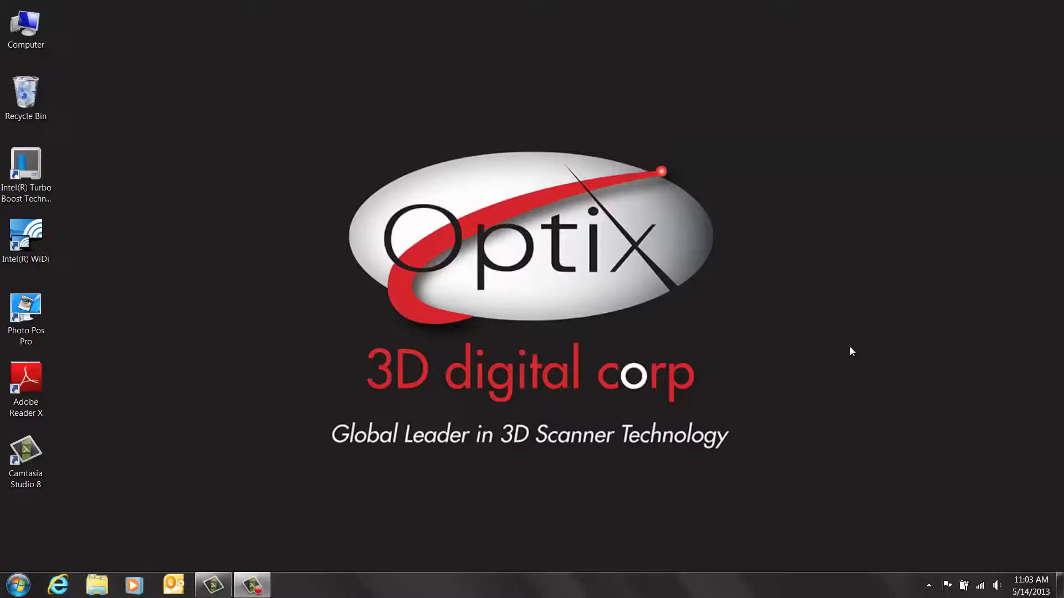
{"action": "mouse_move", "coordinate": [869, 360]}
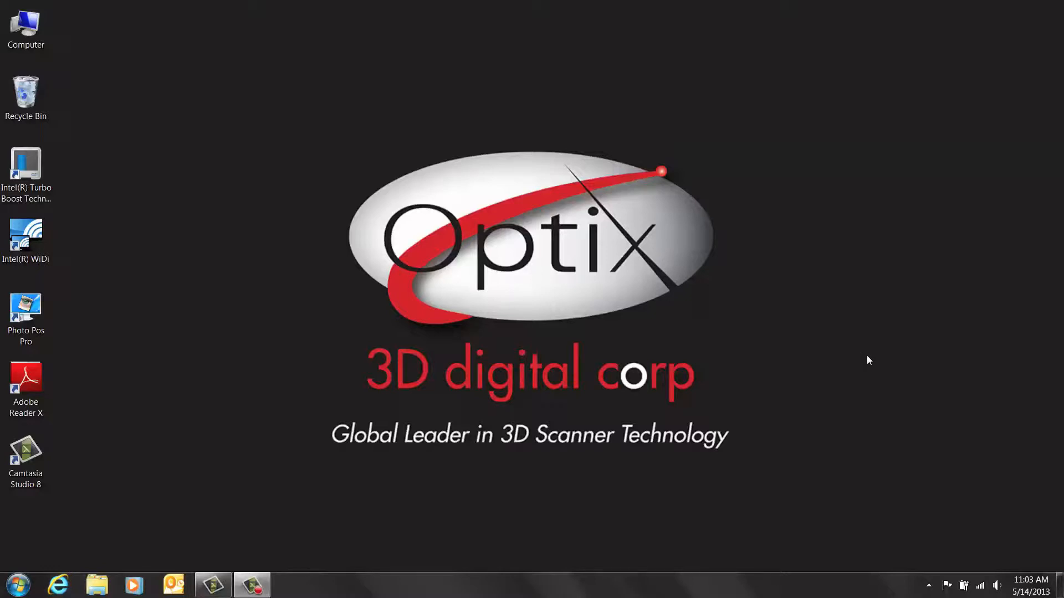
{"action": "mouse_move", "coordinate": [893, 356]}
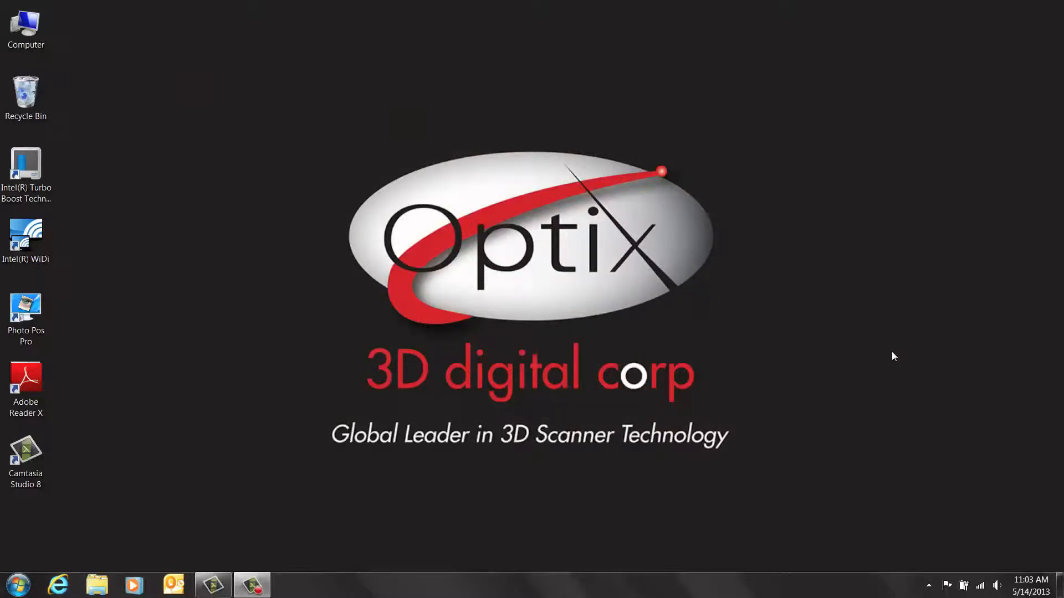
{"action": "mouse_move", "coordinate": [362, 19]}
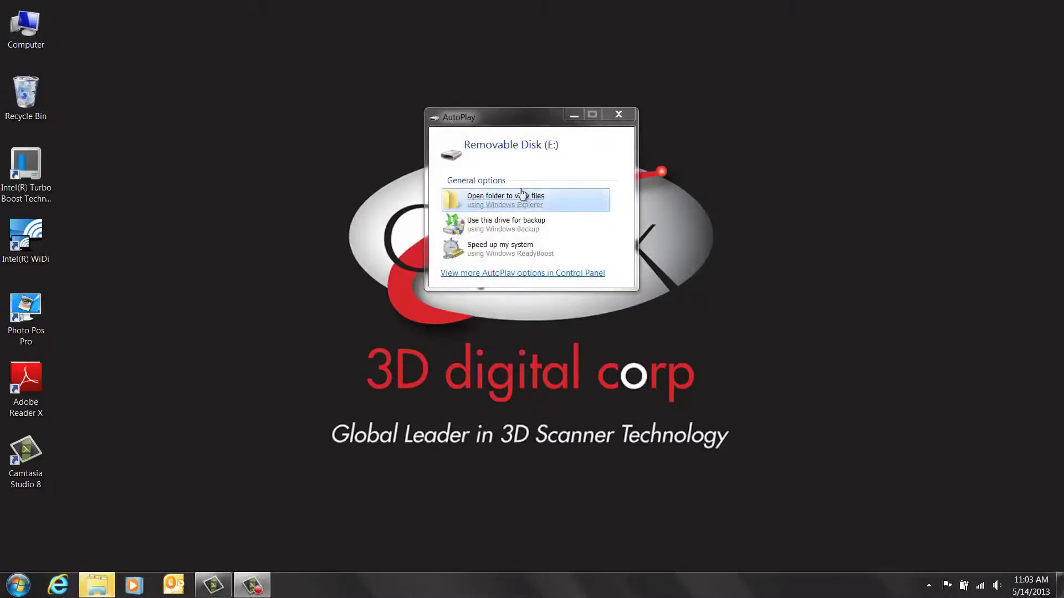
- Copy the Installer folder from the removable disk to the desktop and close the disk's window
{"action": "left_click", "coordinate": [505, 199]}
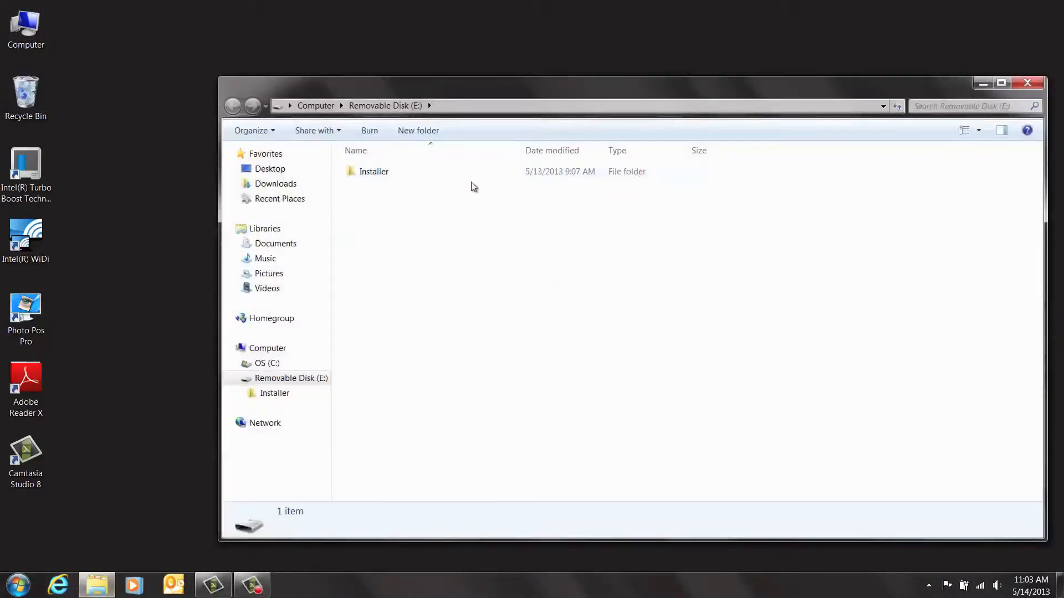
{"action": "left_click", "coordinate": [373, 170]}
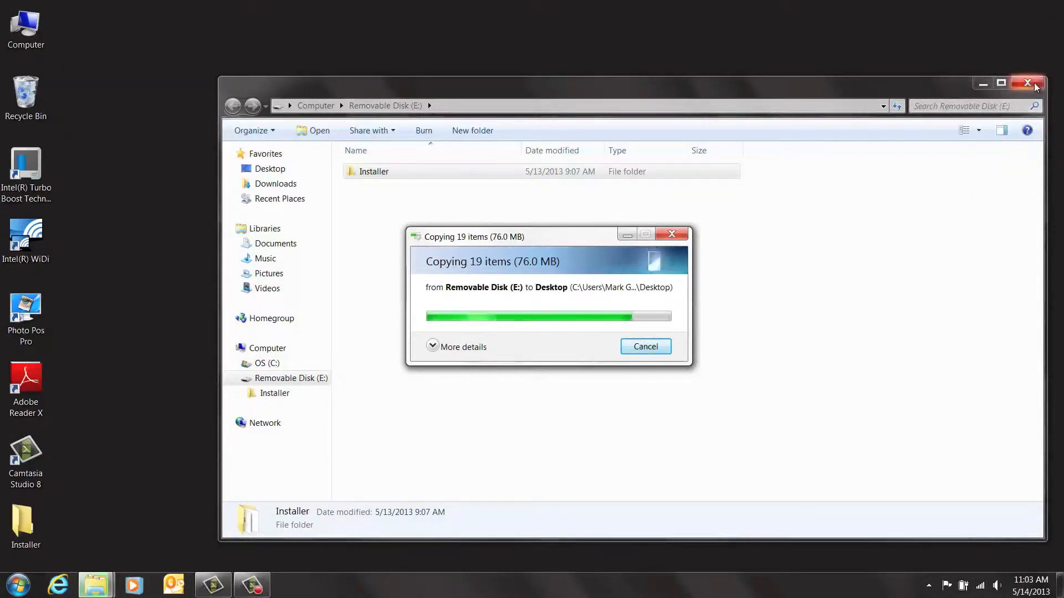
{"action": "left_click", "coordinate": [1027, 83]}
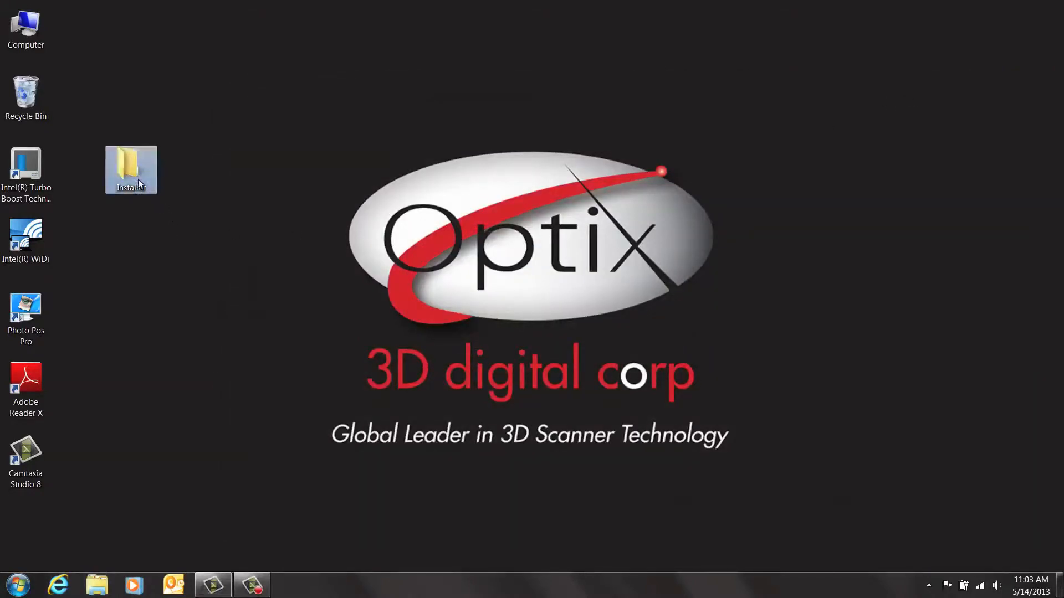
- Run EscanInstaller from the desktop Installer\EscanInstaller-2MPixResolutions folder
{"action": "double_click", "coordinate": [131, 168]}
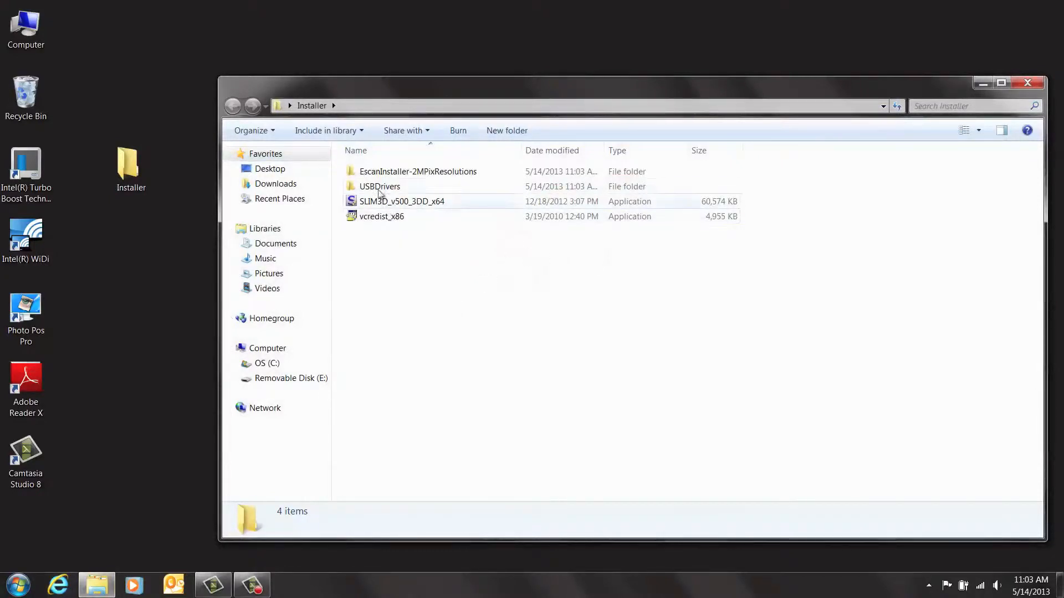
{"action": "left_click", "coordinate": [417, 170]}
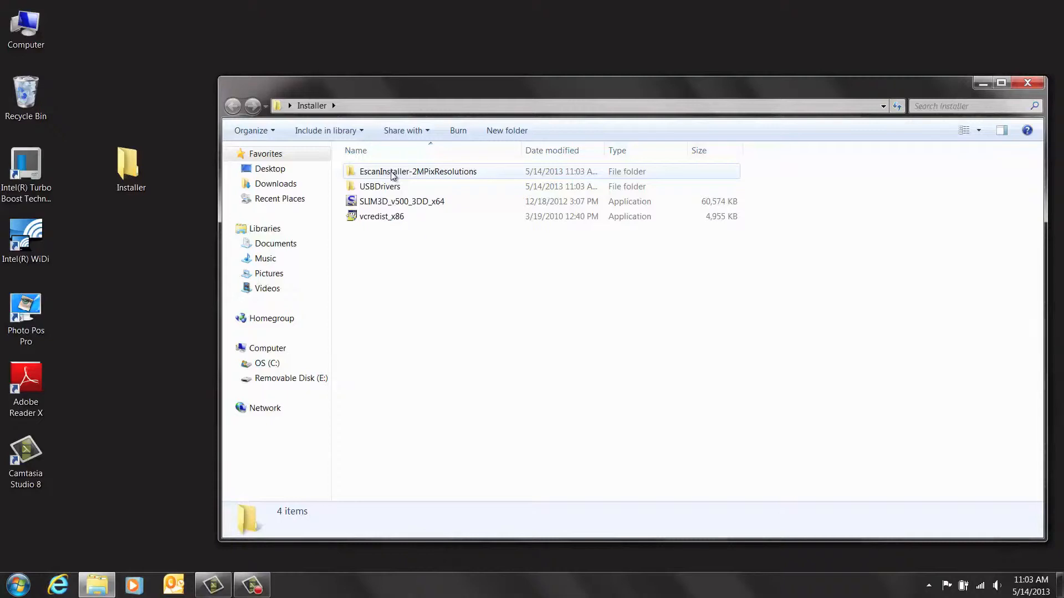
{"action": "double_click", "coordinate": [418, 171]}
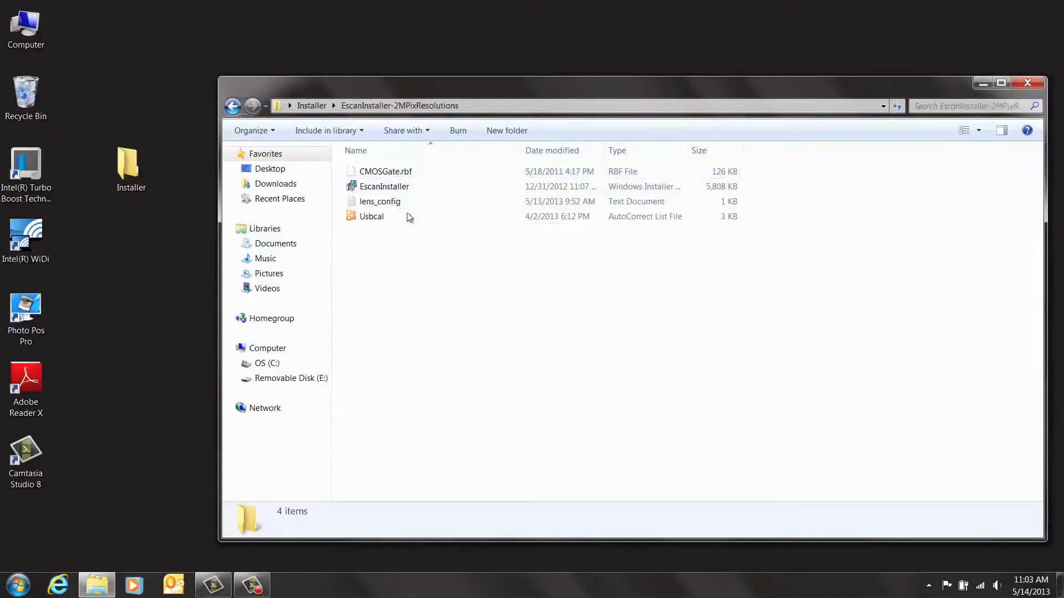
{"action": "mouse_move", "coordinate": [407, 188]}
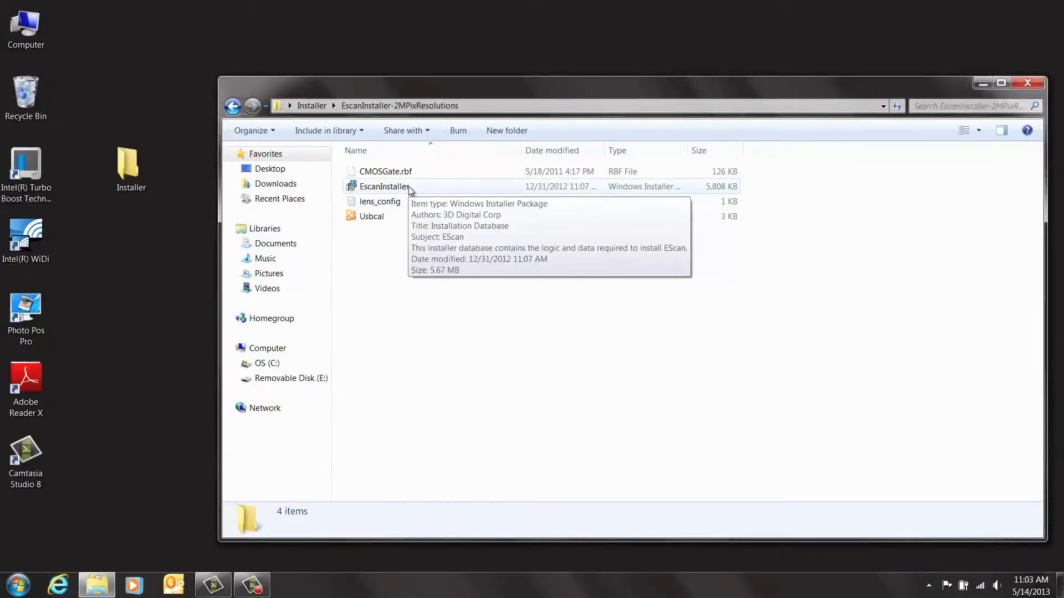
{"action": "double_click", "coordinate": [385, 186]}
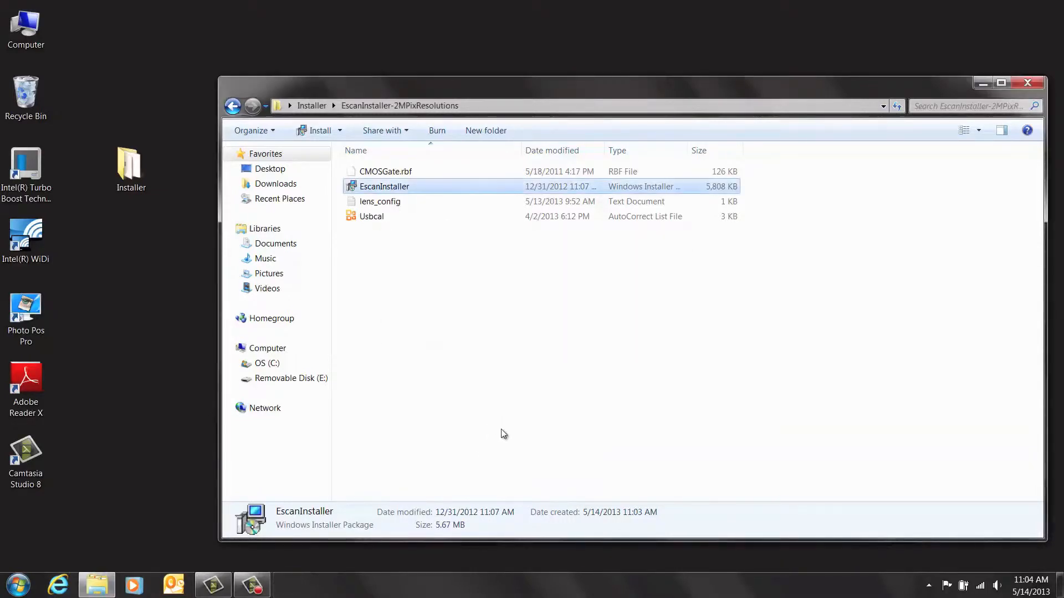
{"action": "mouse_move", "coordinate": [966, 153]}
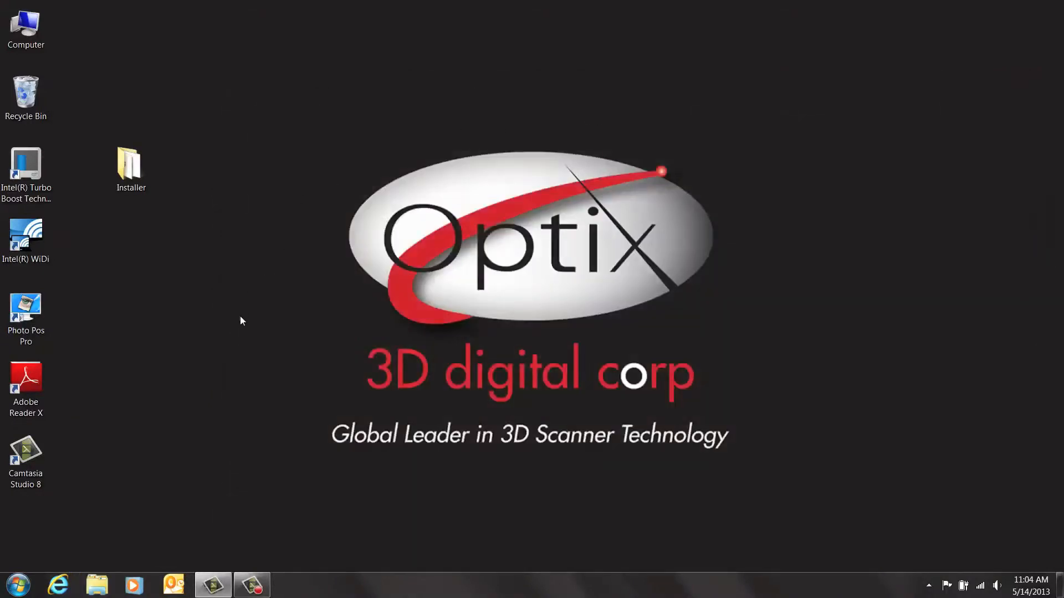
- Browse to Program Files (x86)\3D Digital Corp from the Computer icon
{"action": "left_click", "coordinate": [25, 26]}
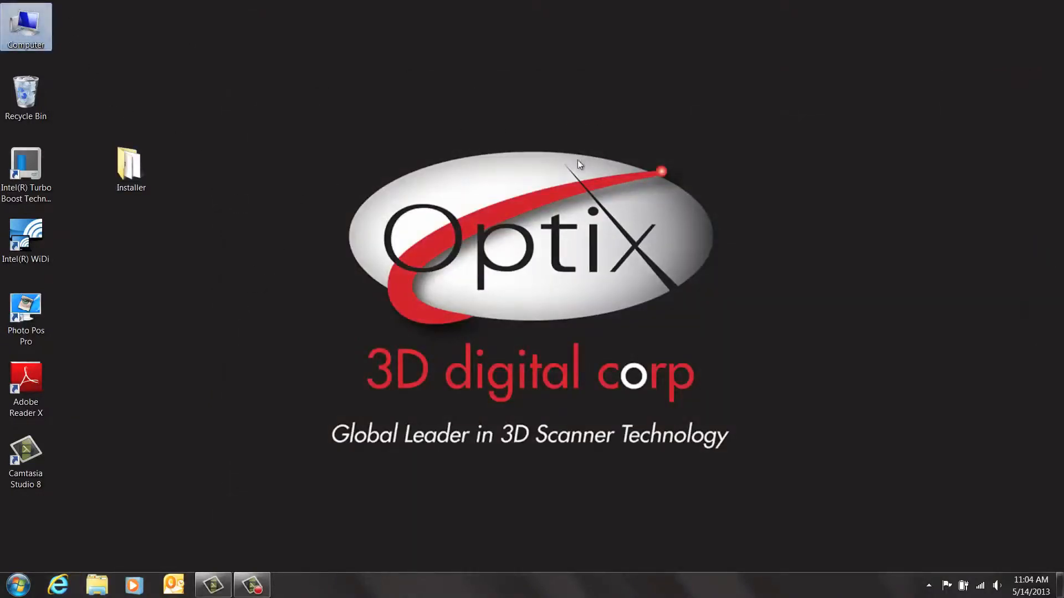
{"action": "double_click", "coordinate": [26, 25]}
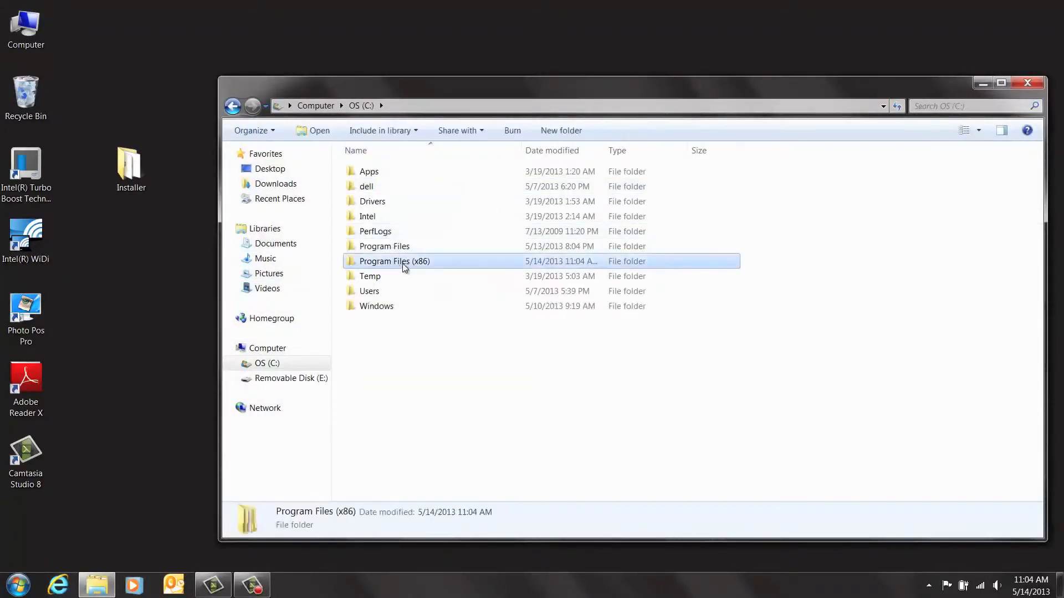
{"action": "double_click", "coordinate": [395, 261]}
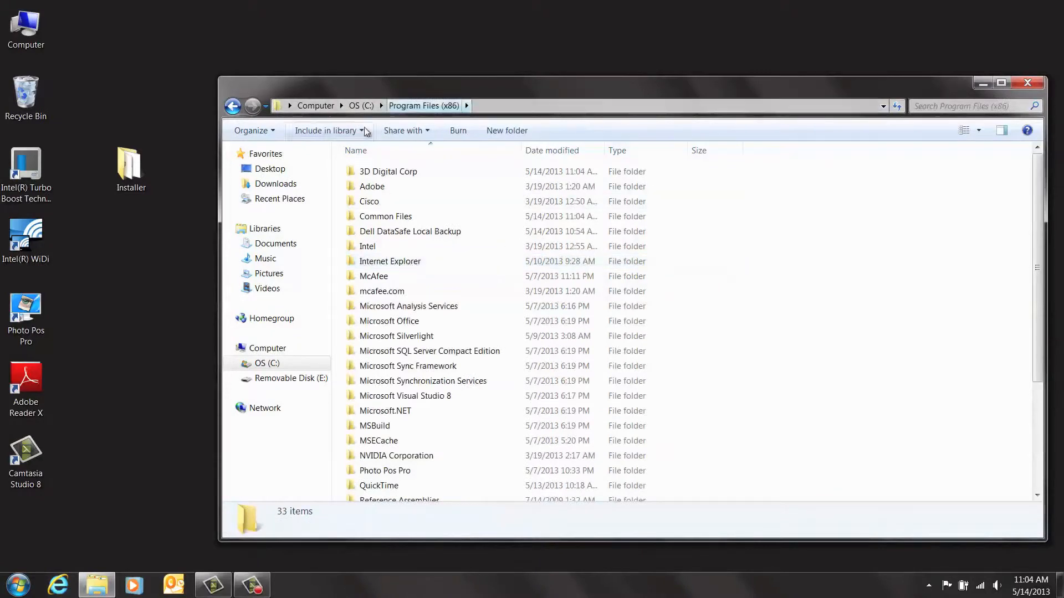
{"action": "left_click", "coordinate": [388, 170]}
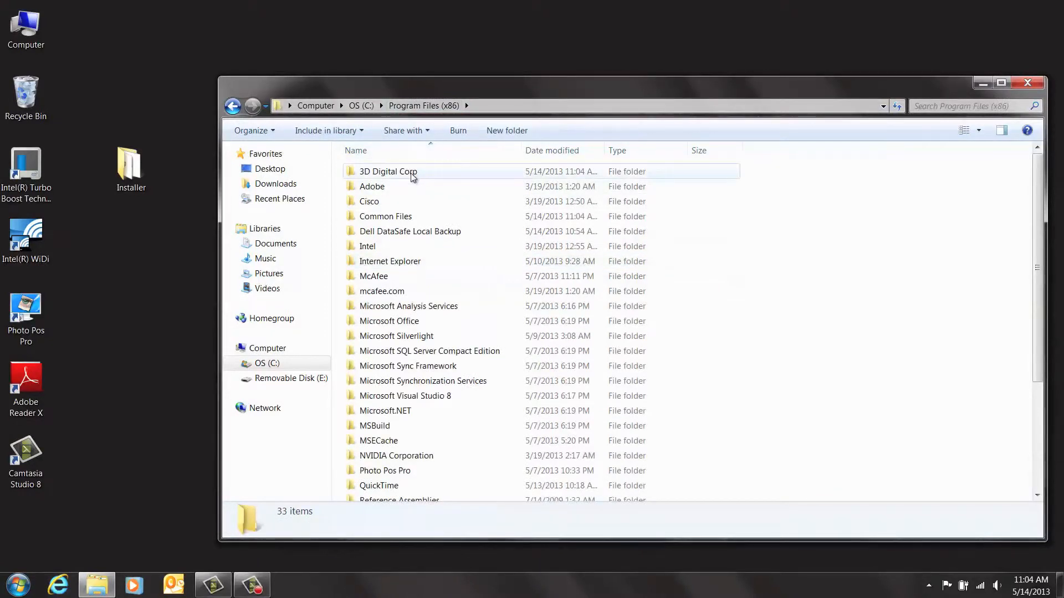
{"action": "double_click", "coordinate": [388, 171]}
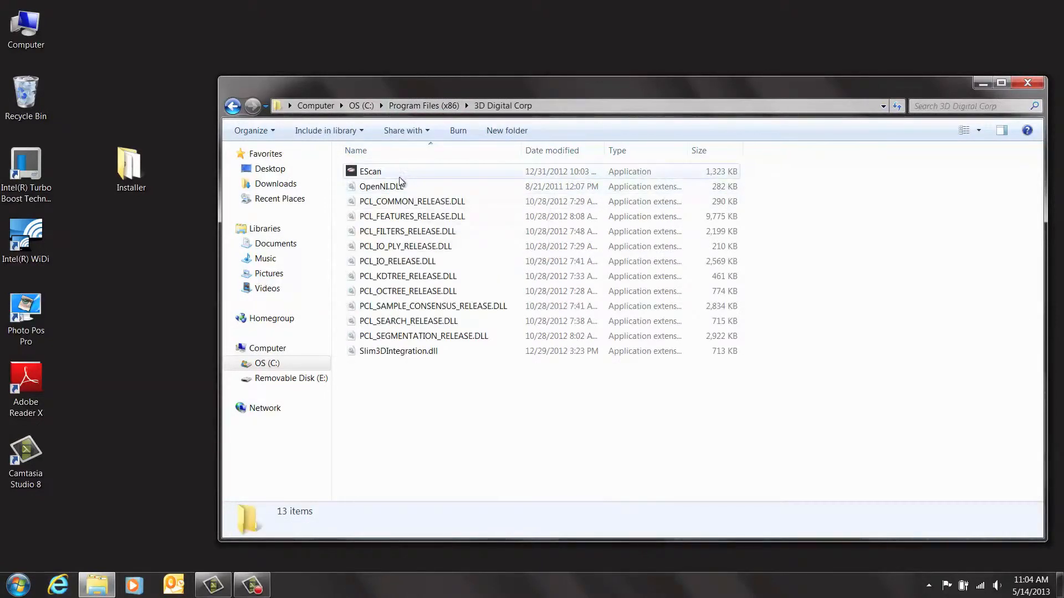
- Create a desktop shortcut to the EScan application and close the folder window
{"action": "left_click", "coordinate": [370, 171]}
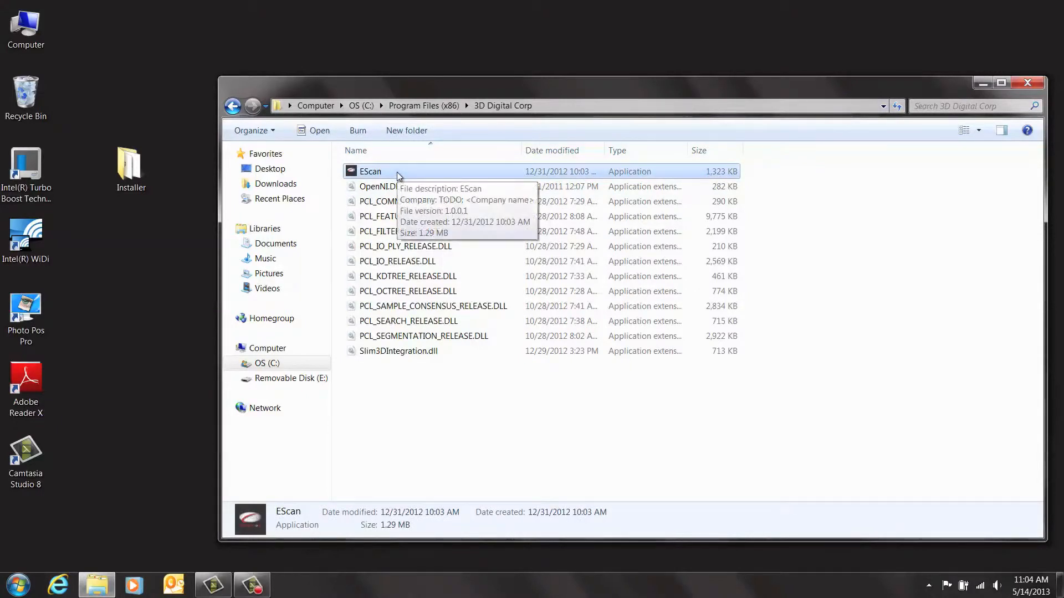
{"action": "right_click", "coordinate": [370, 171]}
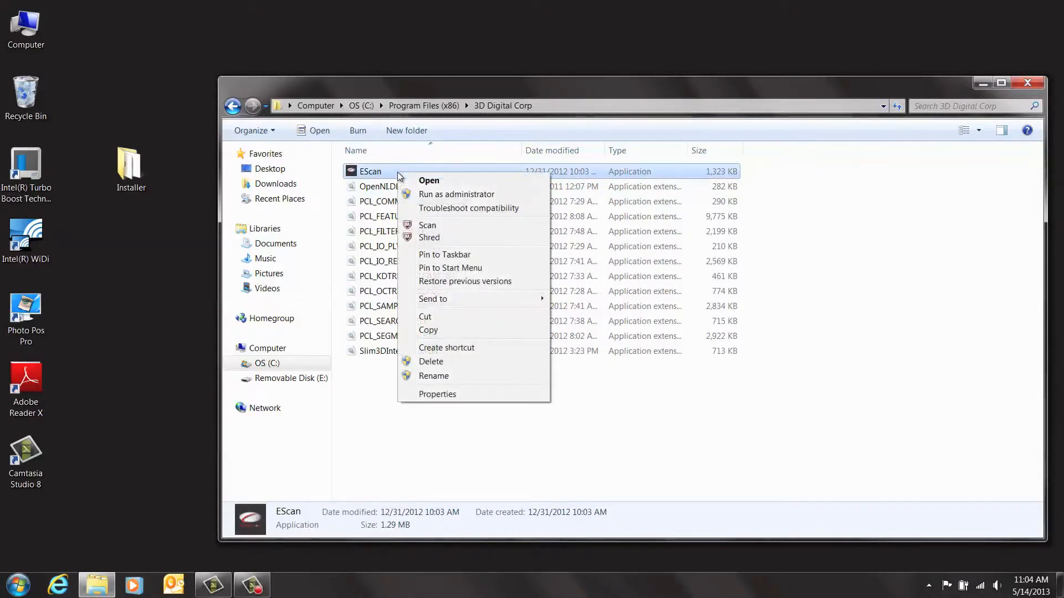
{"action": "left_click", "coordinate": [446, 347]}
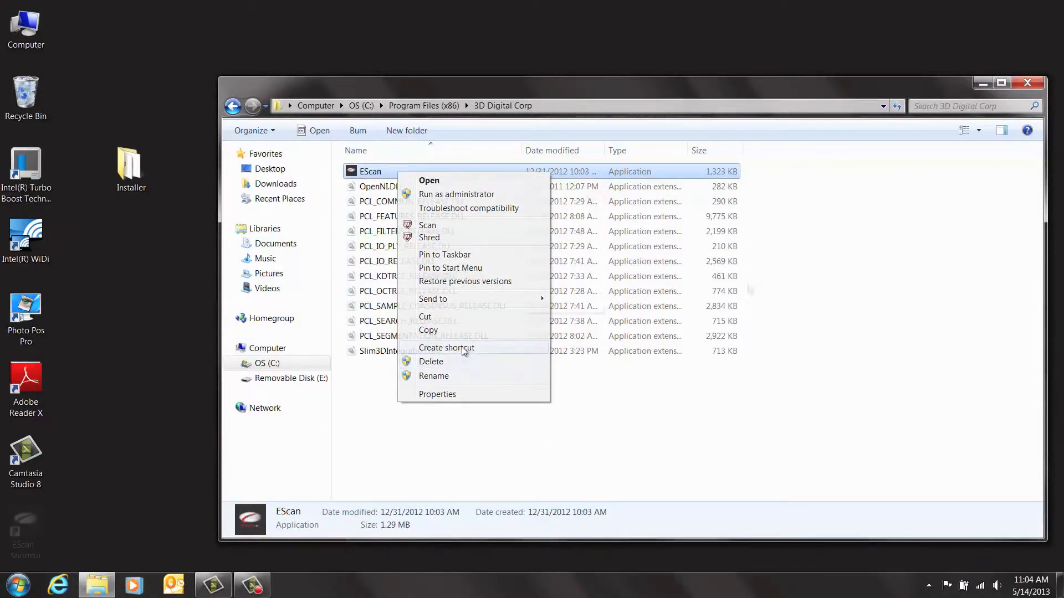
{"action": "left_click", "coordinate": [446, 347]}
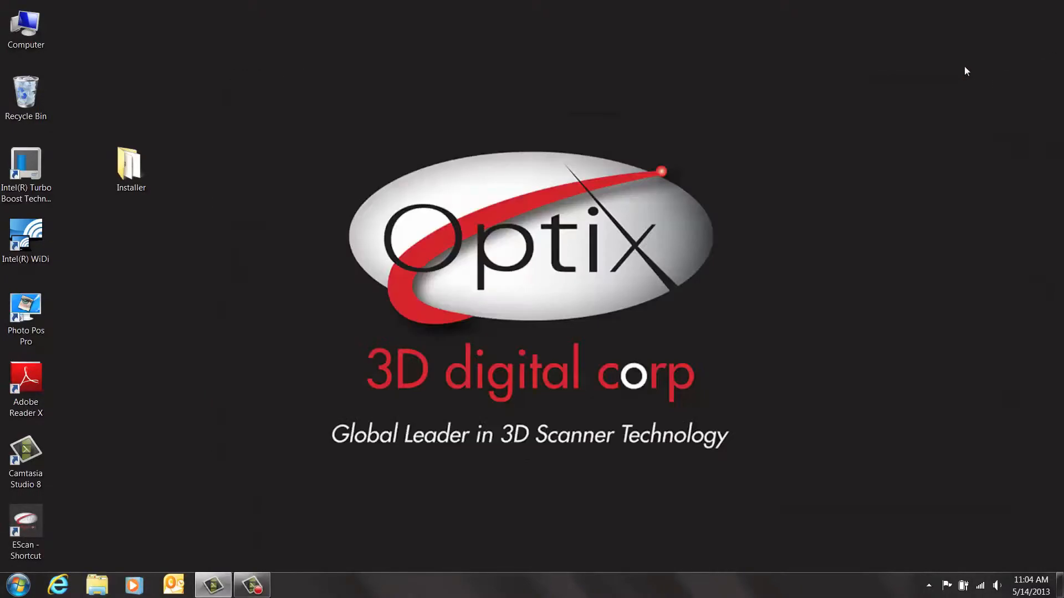
{"action": "mouse_move", "coordinate": [914, 75]}
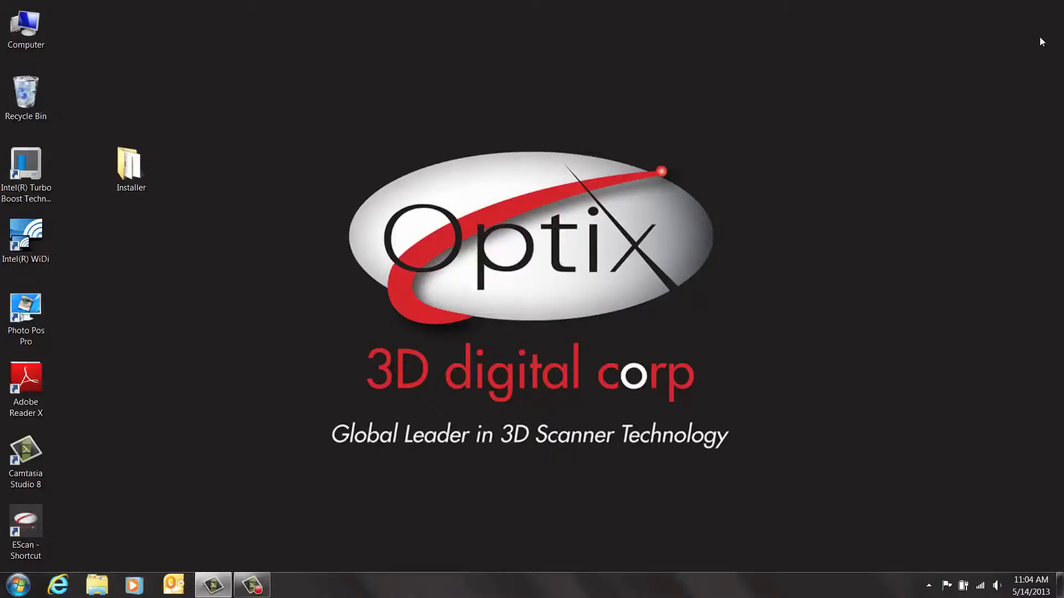
{"action": "mouse_move", "coordinate": [1002, 6]}
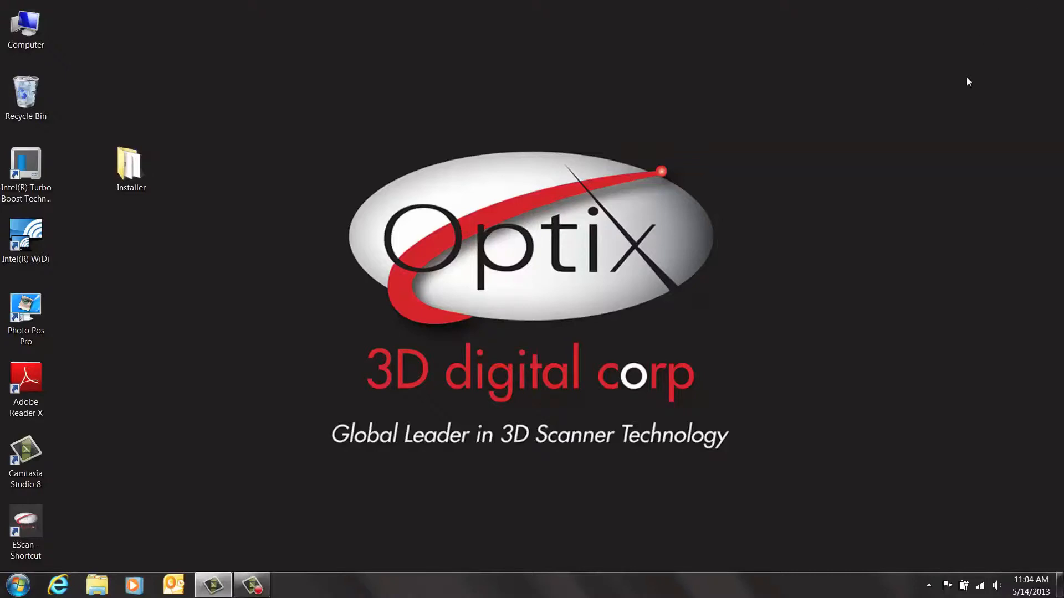
{"action": "mouse_move", "coordinate": [199, 485]}
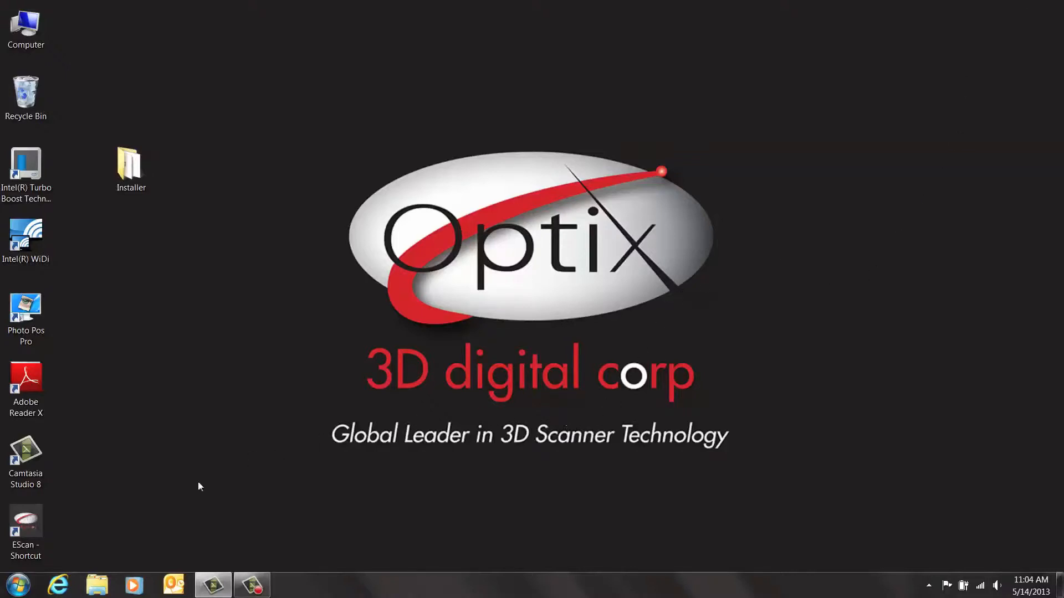
- Open Device Manager by searching 'dev' in Control Panel from the Start menu
{"action": "left_click", "coordinate": [16, 584]}
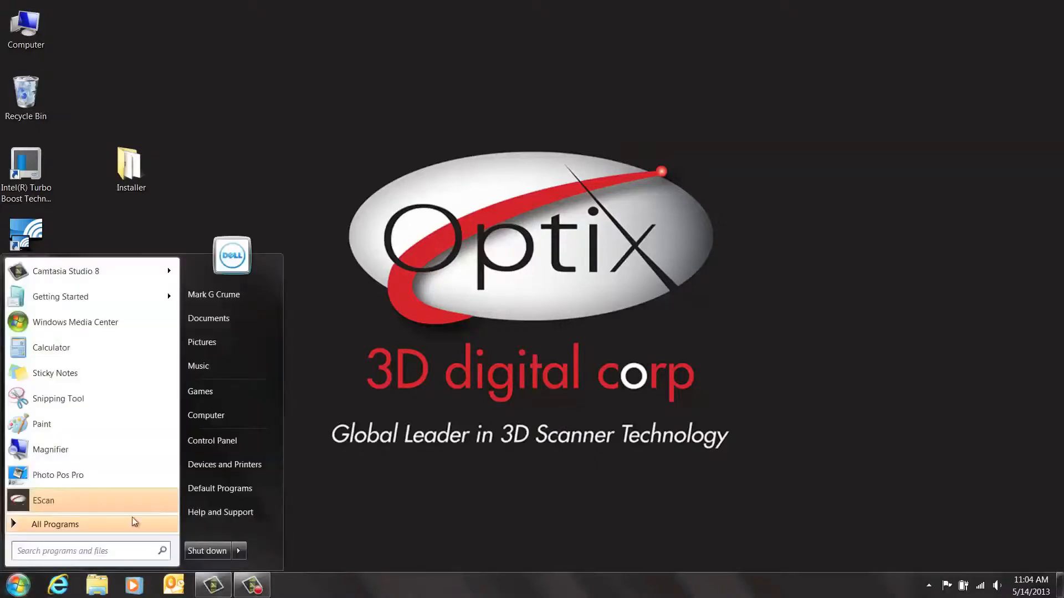
{"action": "left_click", "coordinate": [212, 440]}
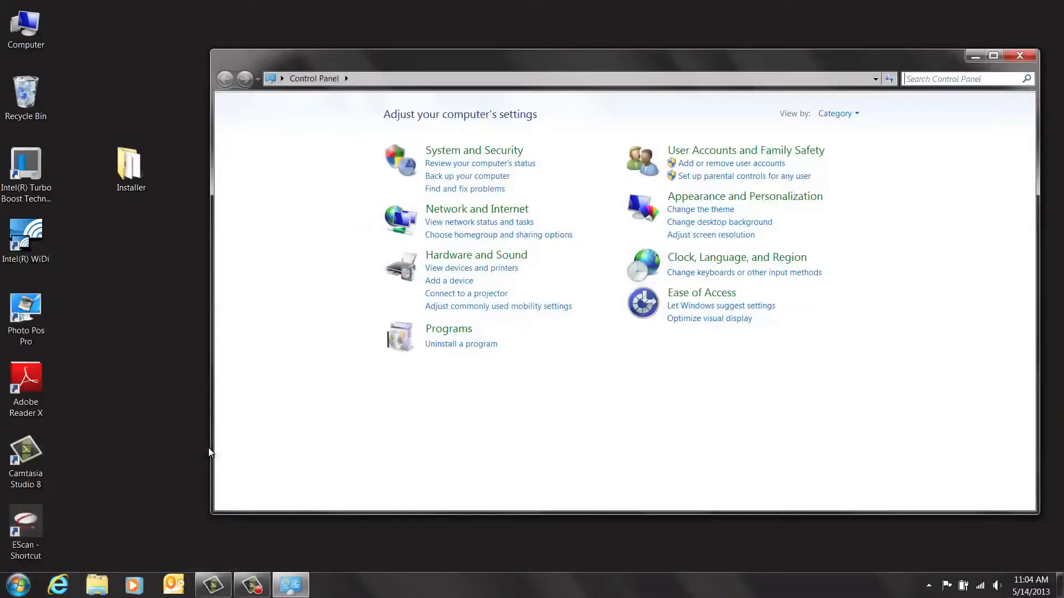
{"action": "left_click", "coordinate": [963, 78]}
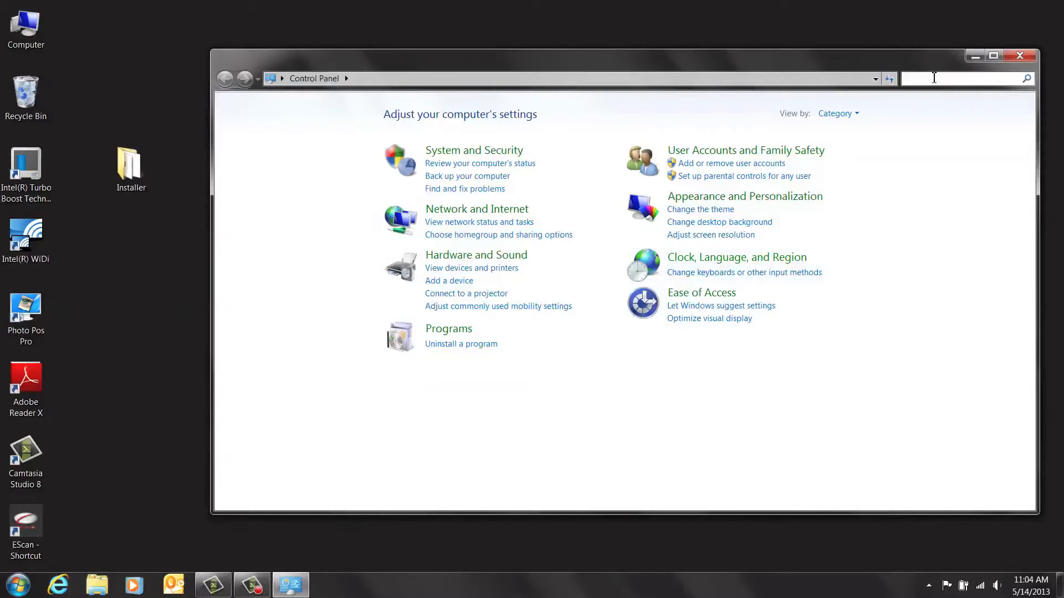
{"action": "type", "text": "dev"}
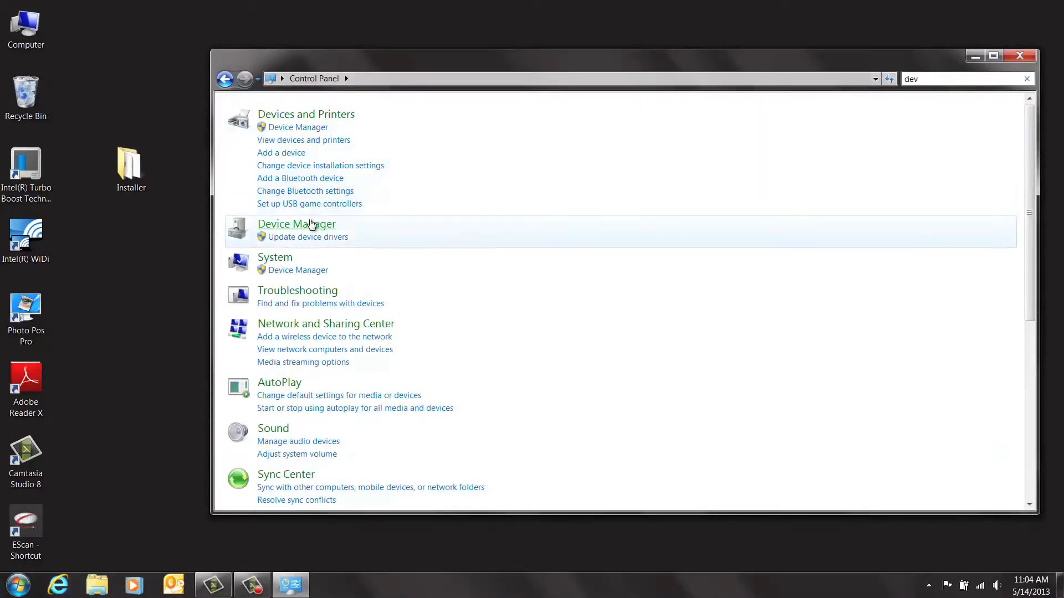
{"action": "left_click", "coordinate": [297, 224]}
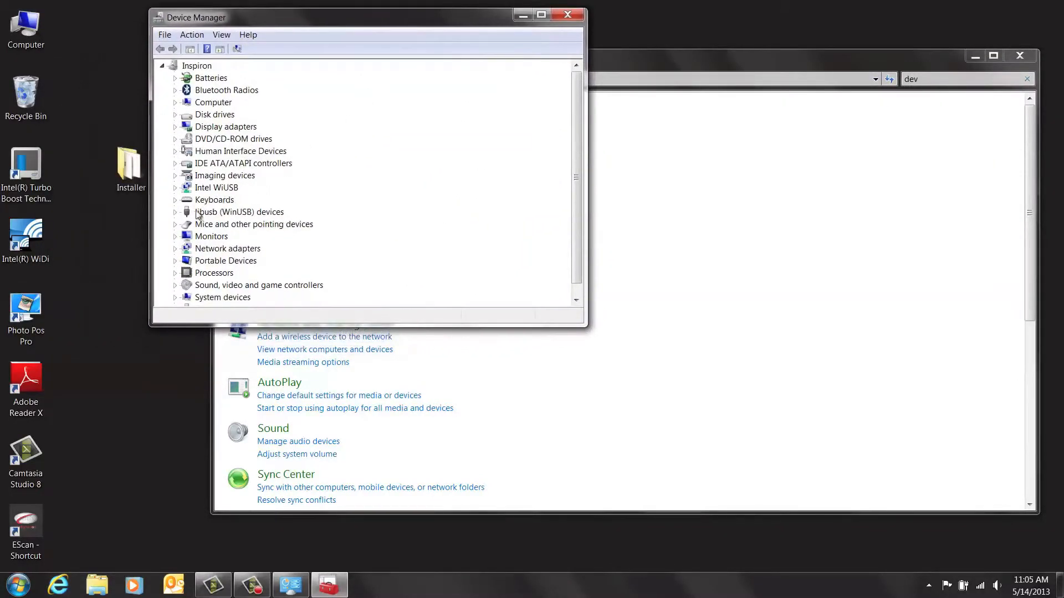
- Start a manual driver update for RealScan USB under libusb (WinUSB) devices
{"action": "left_click", "coordinate": [175, 212]}
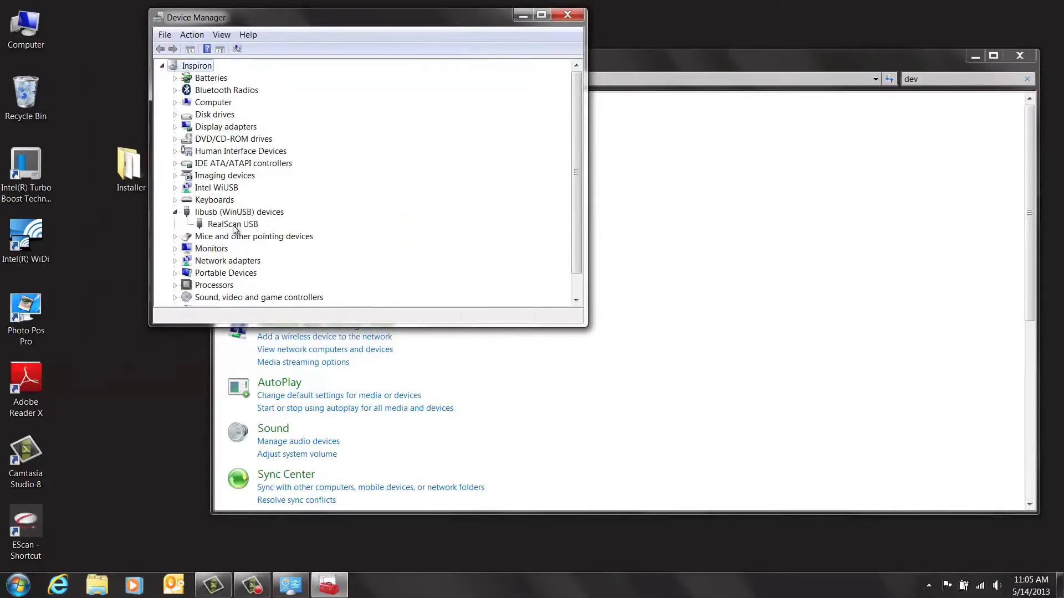
{"action": "right_click", "coordinate": [232, 224]}
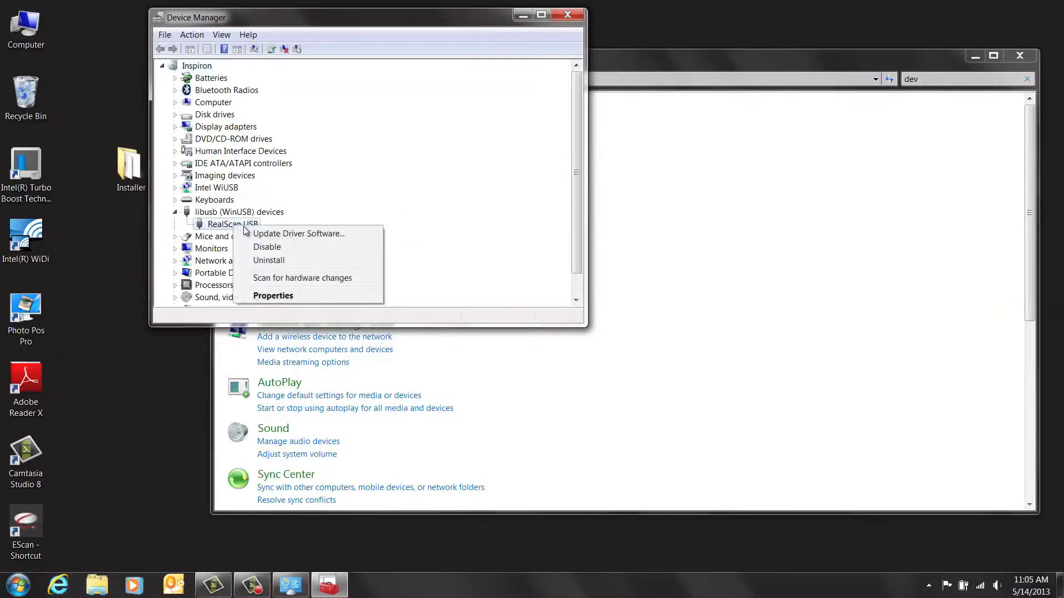
{"action": "mouse_move", "coordinate": [298, 234]}
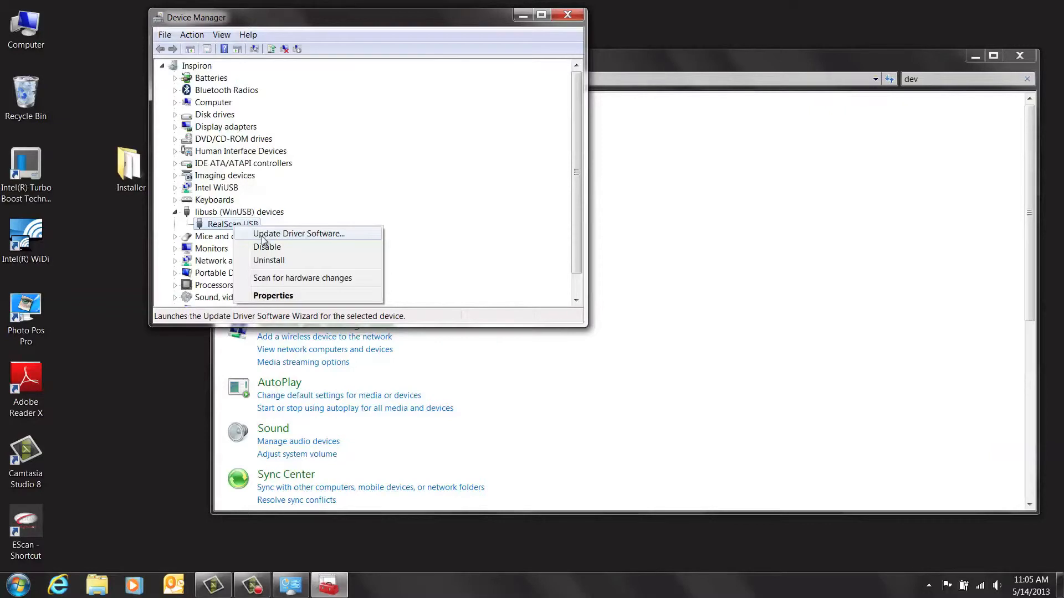
{"action": "left_click", "coordinate": [298, 233]}
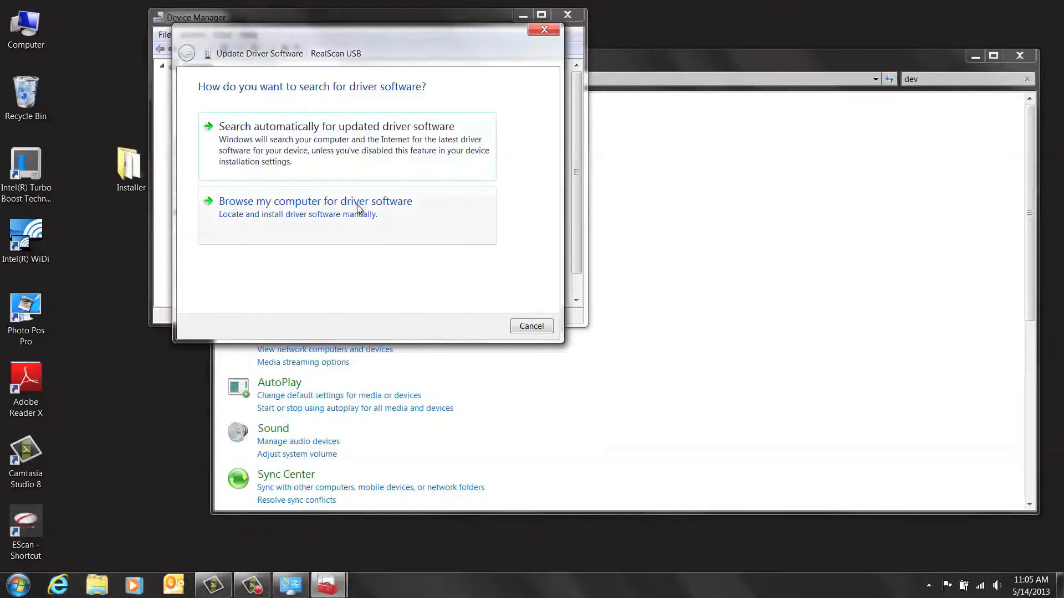
{"action": "left_click", "coordinate": [315, 201]}
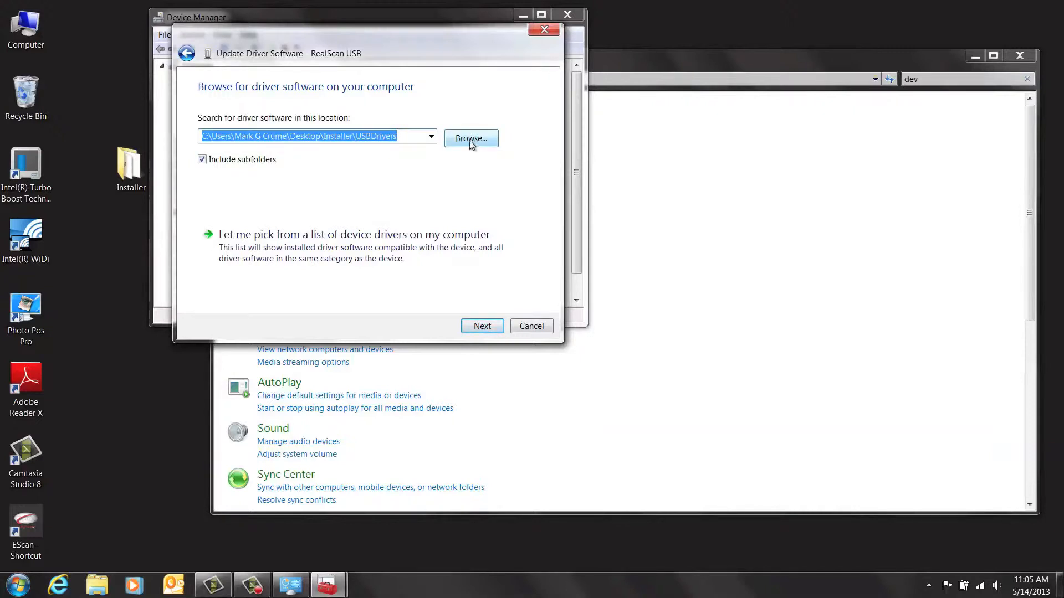
- Point the update at Installer\USBDrivers, confirm the driver is already up to date, and close the wizard
{"action": "left_click", "coordinate": [471, 138]}
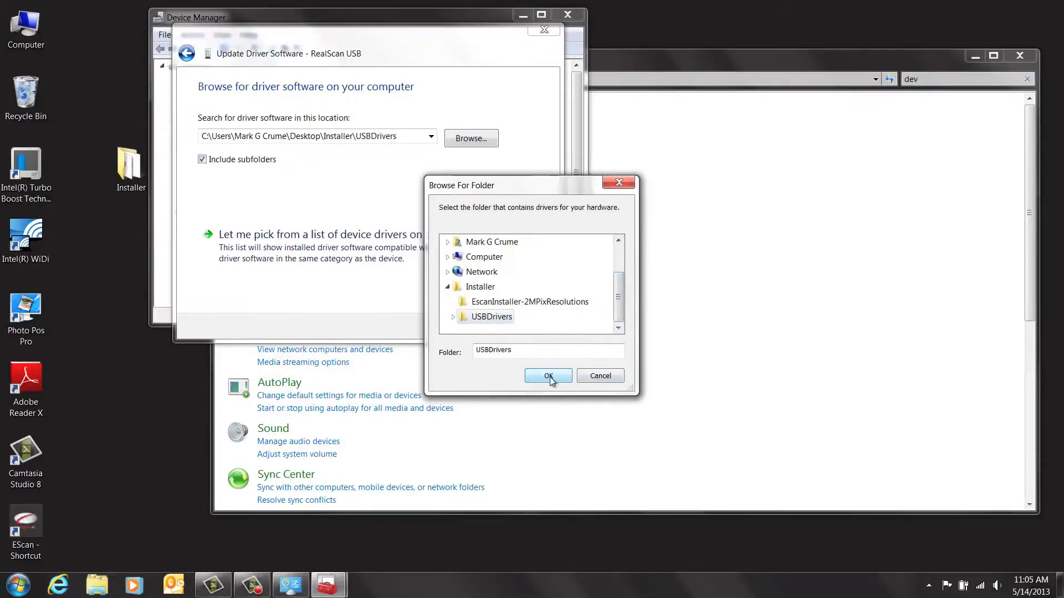
{"action": "left_click", "coordinate": [549, 376]}
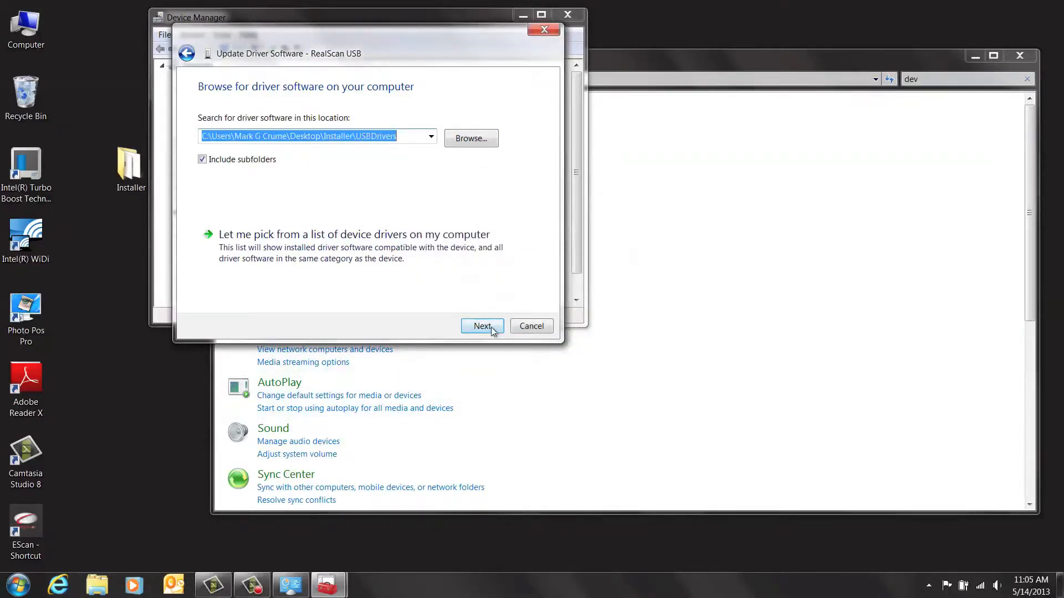
{"action": "left_click", "coordinate": [482, 326]}
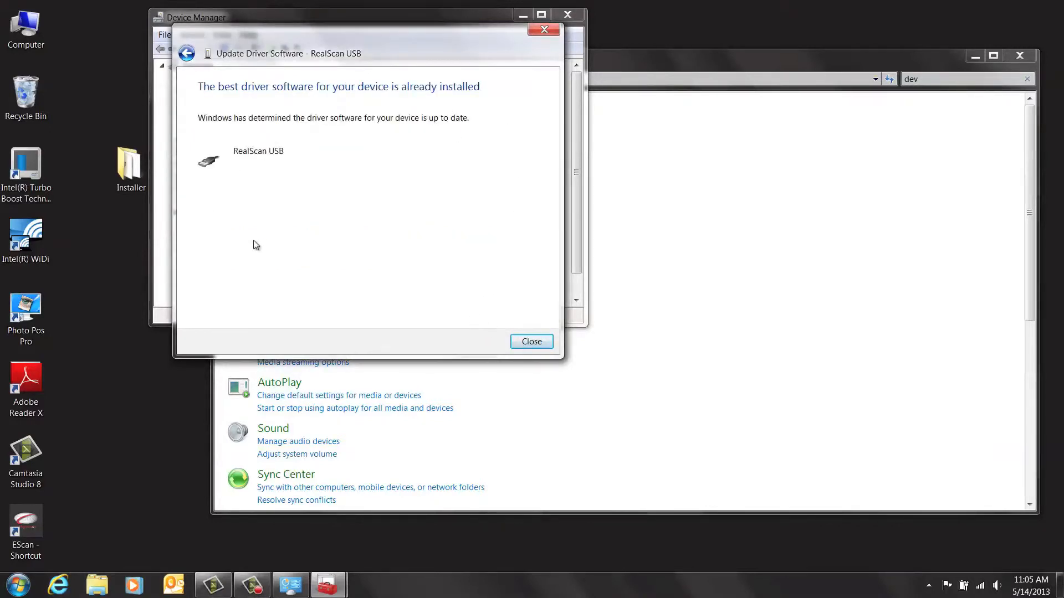
{"action": "mouse_move", "coordinate": [492, 306]}
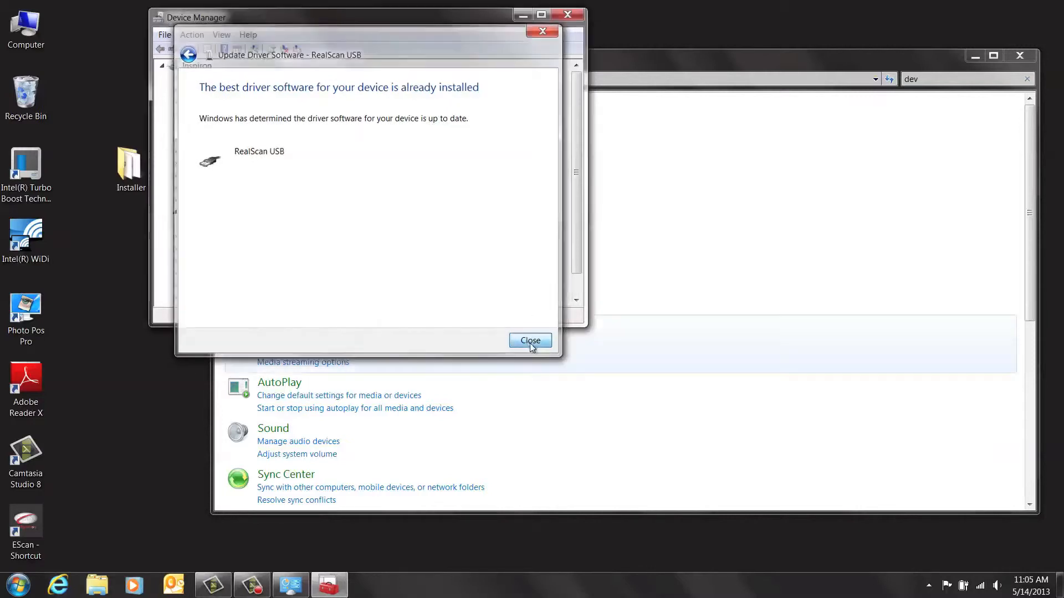
{"action": "left_click", "coordinate": [529, 340]}
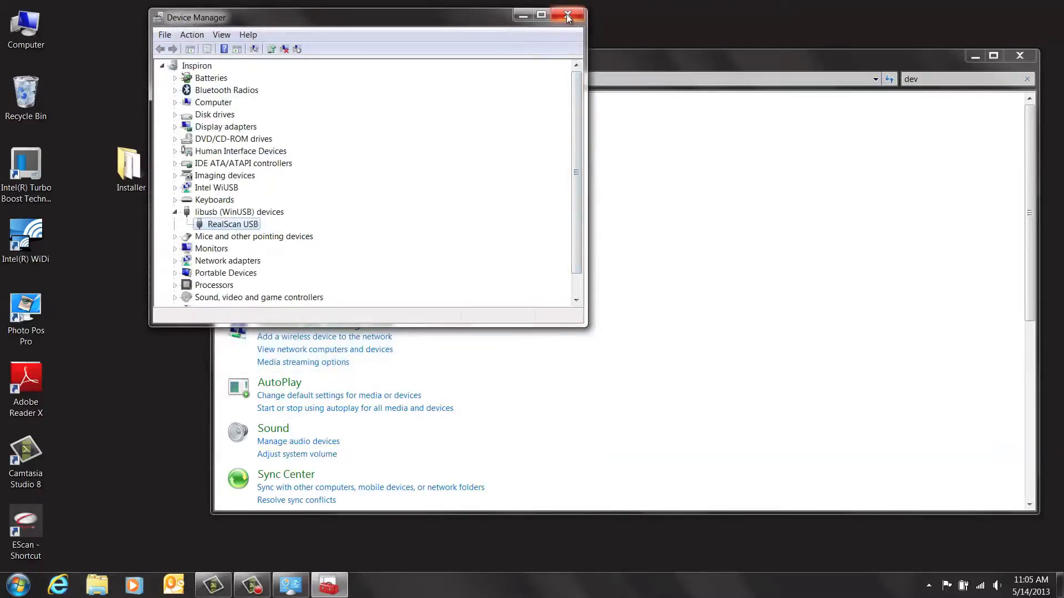
- Close Device Manager and Control Panel, then select SLIM3D_v500_3DD_x64 in the desktop Installer folder
{"action": "left_click", "coordinate": [567, 14]}
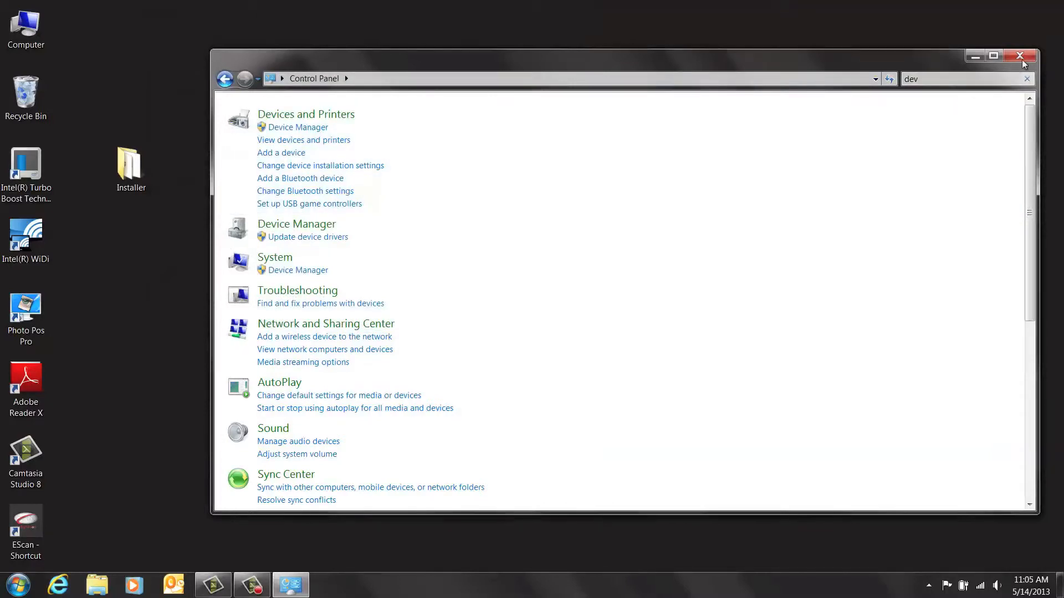
{"action": "left_click", "coordinate": [1020, 55]}
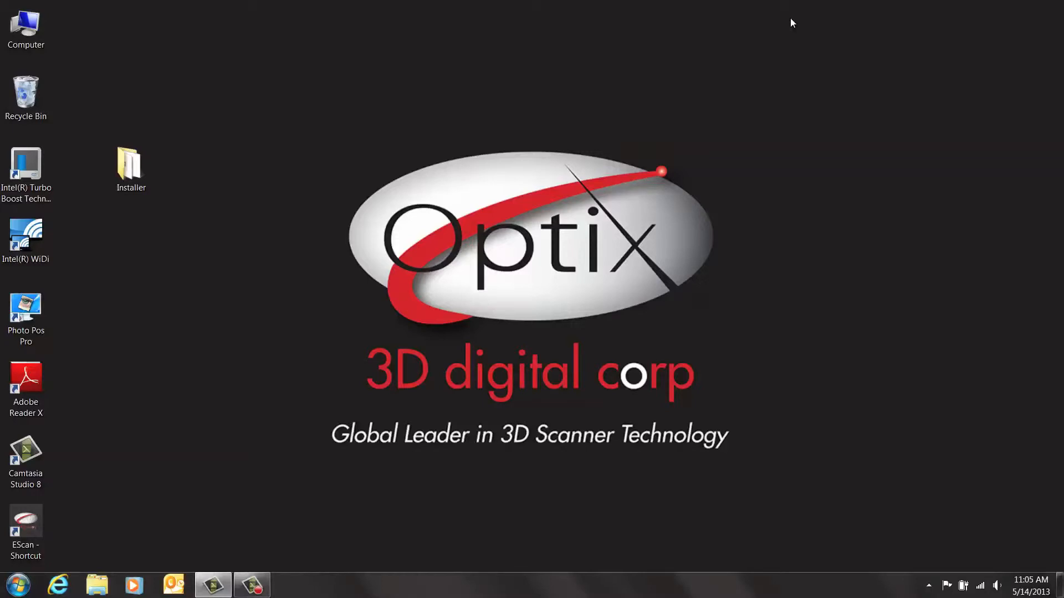
{"action": "mouse_move", "coordinate": [176, 170]}
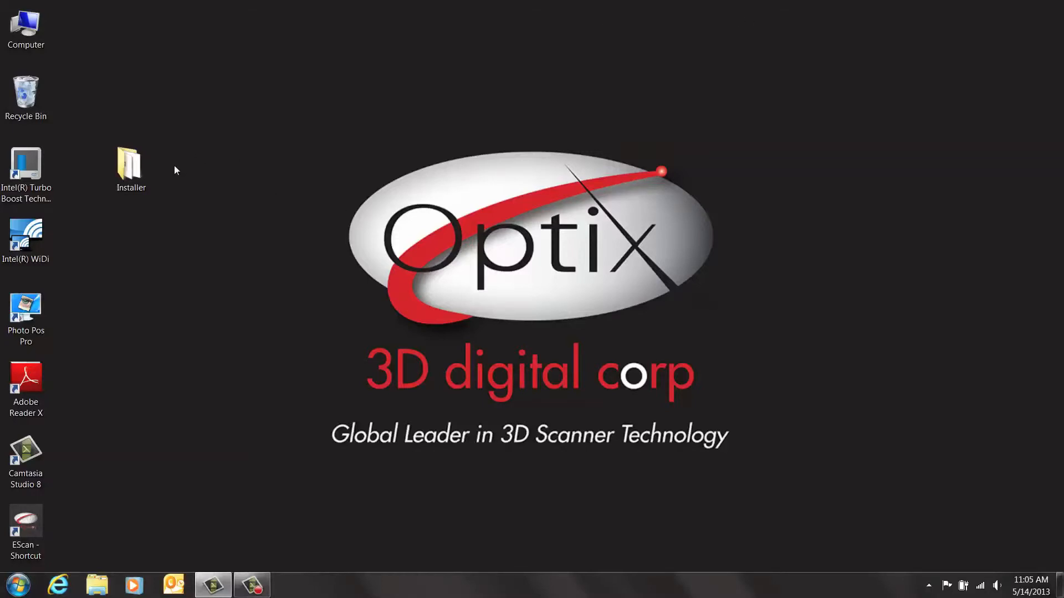
{"action": "left_click", "coordinate": [131, 166]}
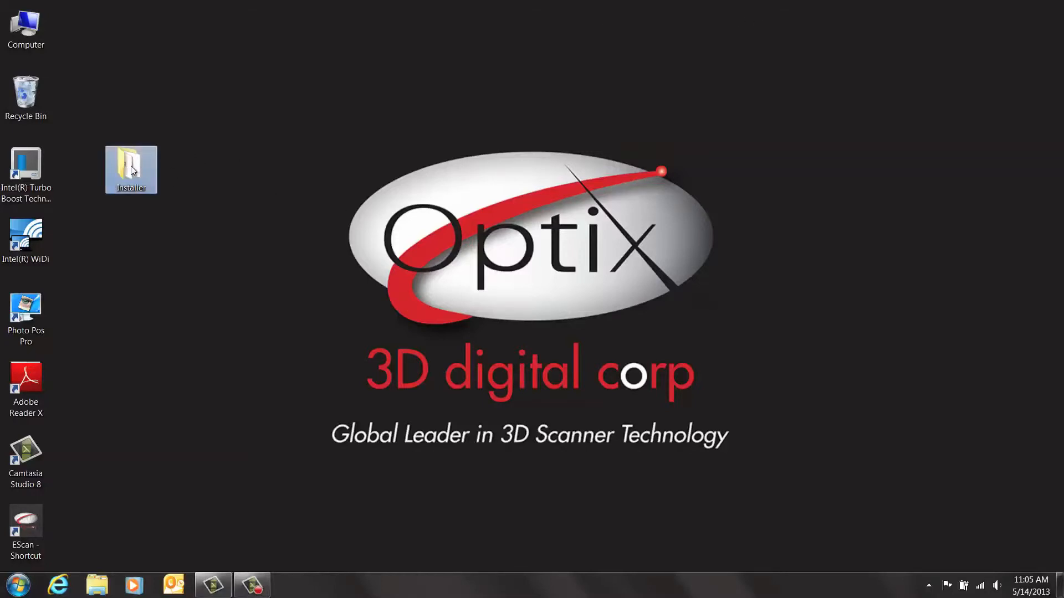
{"action": "double_click", "coordinate": [131, 168]}
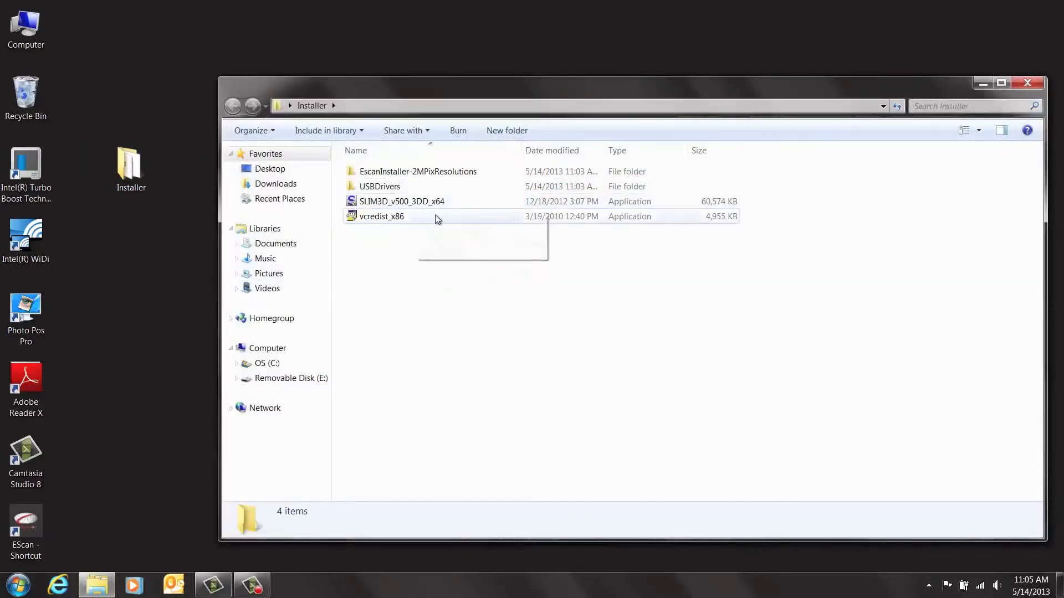
{"action": "mouse_move", "coordinate": [428, 202]}
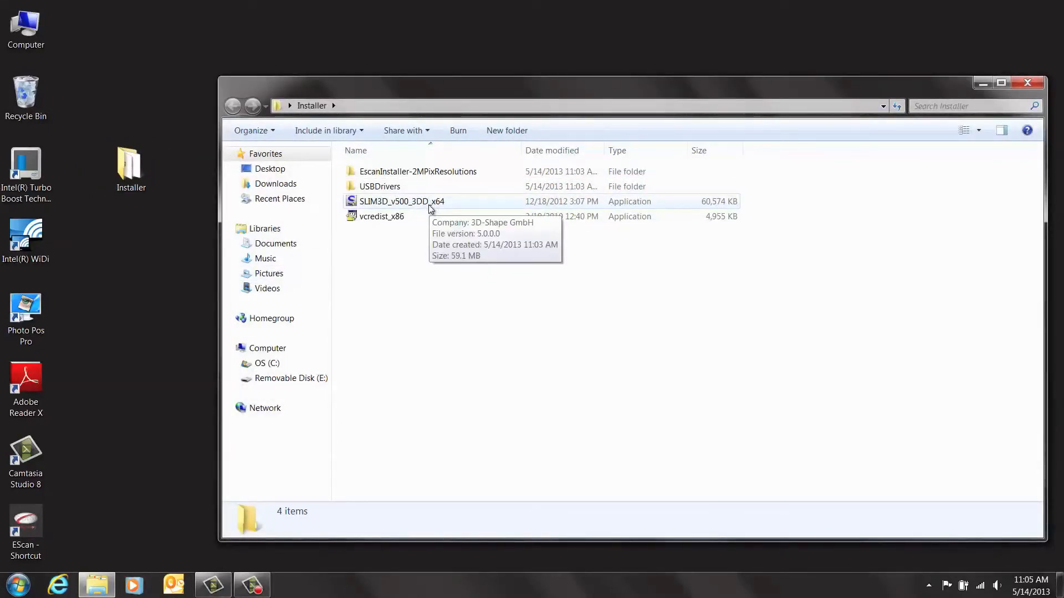
{"action": "left_click", "coordinate": [402, 201]}
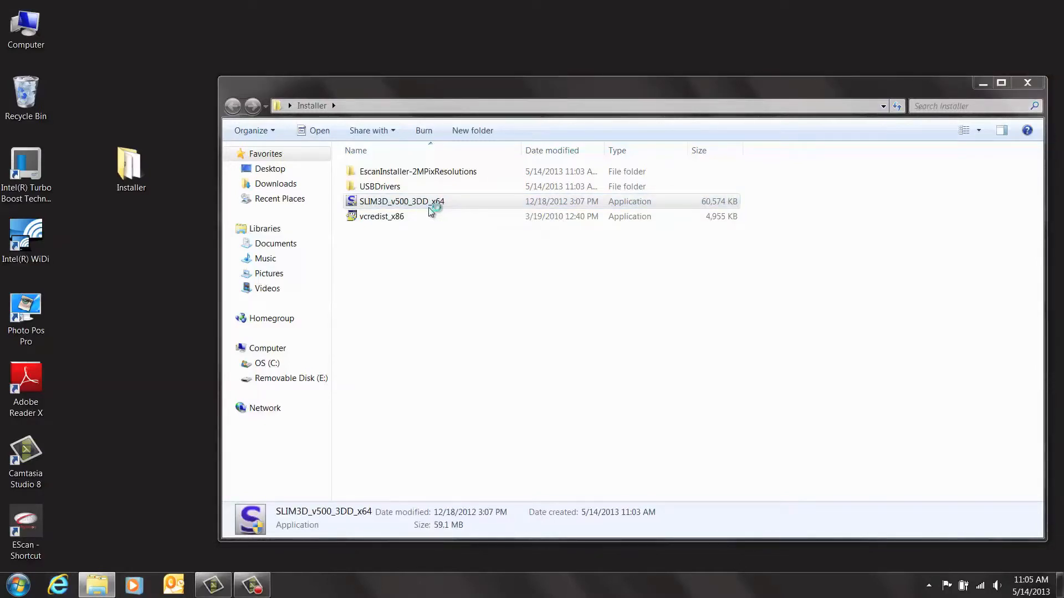
{"action": "mouse_move", "coordinate": [705, 358]}
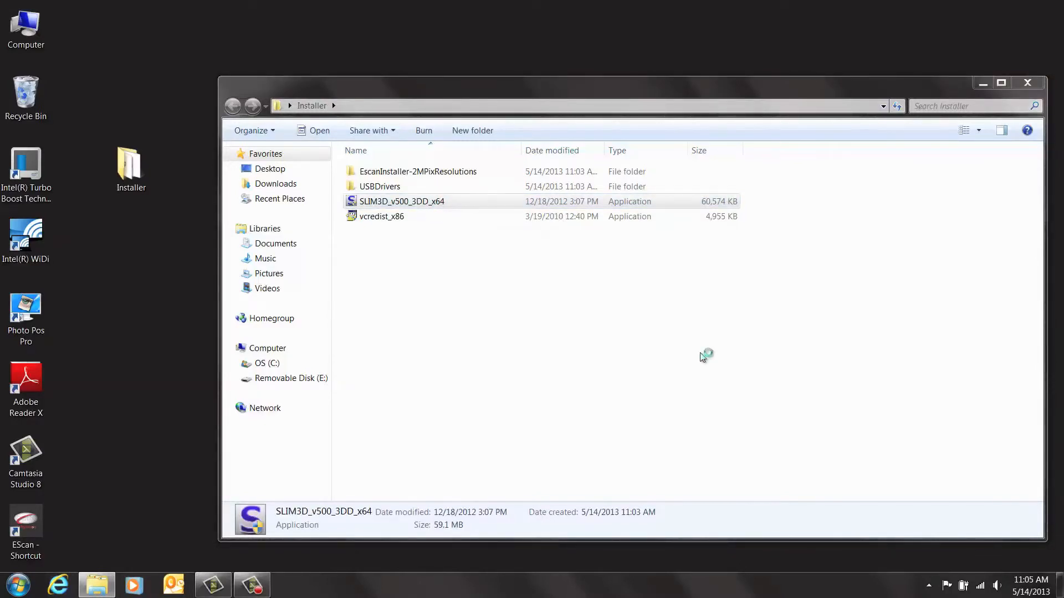
- Launch the SLIM3D v5 installer in English, accept the license and exclude EasySLIM
{"action": "double_click", "coordinate": [401, 202]}
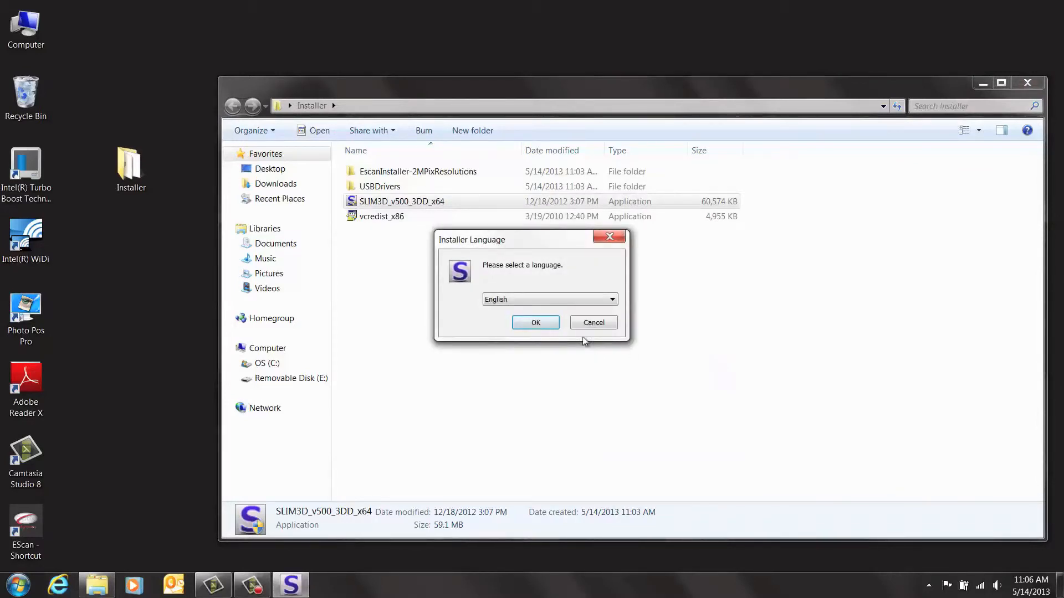
{"action": "left_click", "coordinate": [536, 323]}
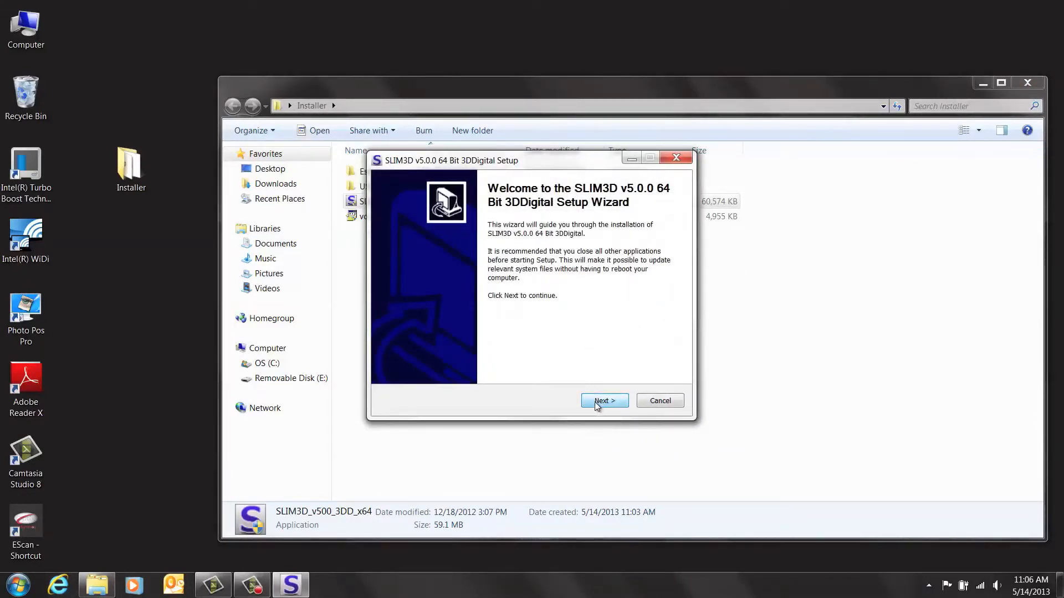
{"action": "left_click", "coordinate": [602, 400]}
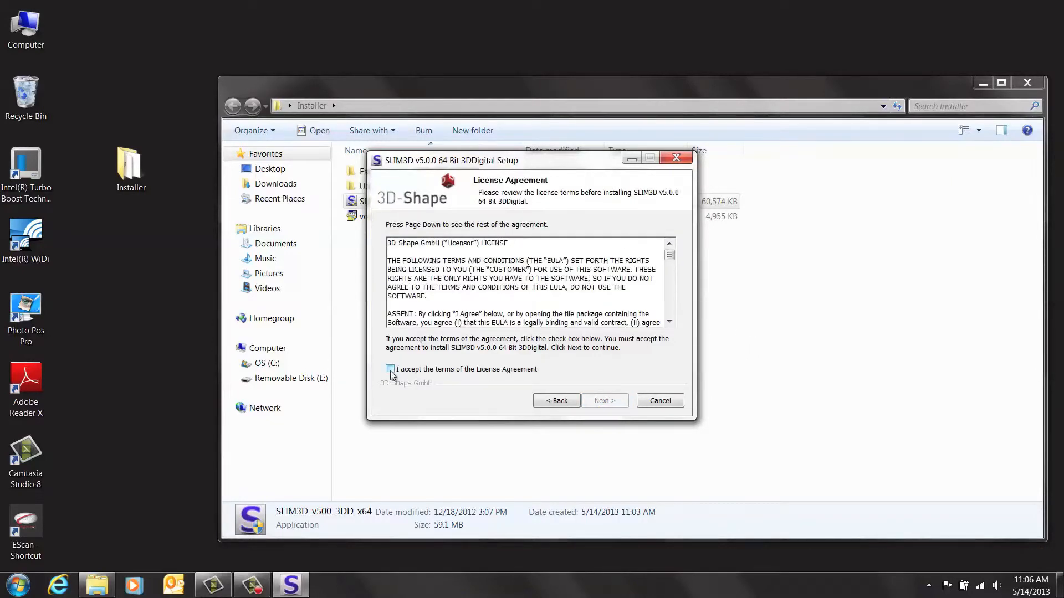
{"action": "left_click", "coordinate": [390, 369]}
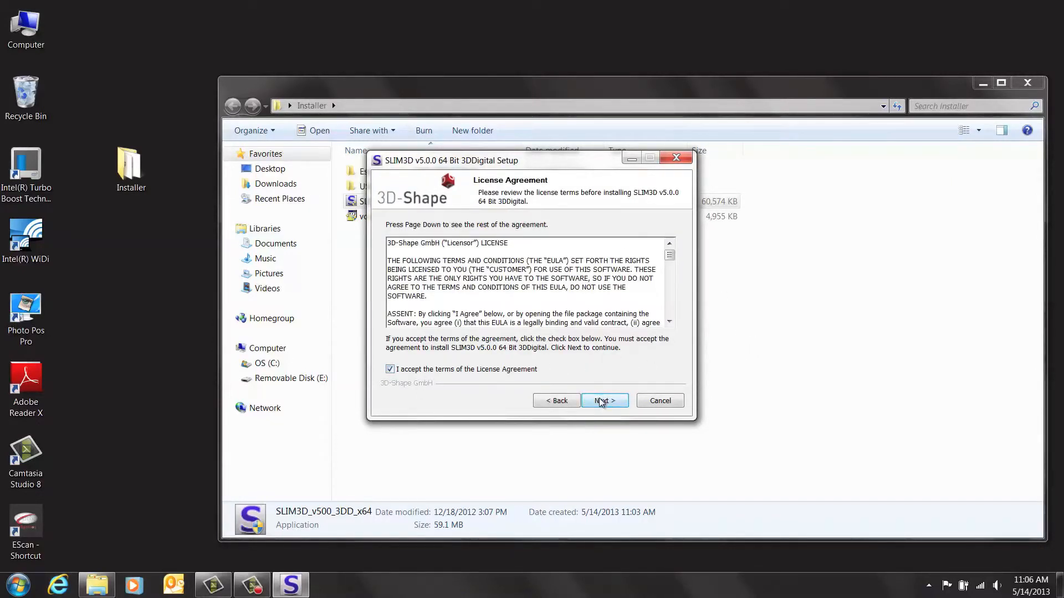
{"action": "left_click", "coordinate": [603, 400]}
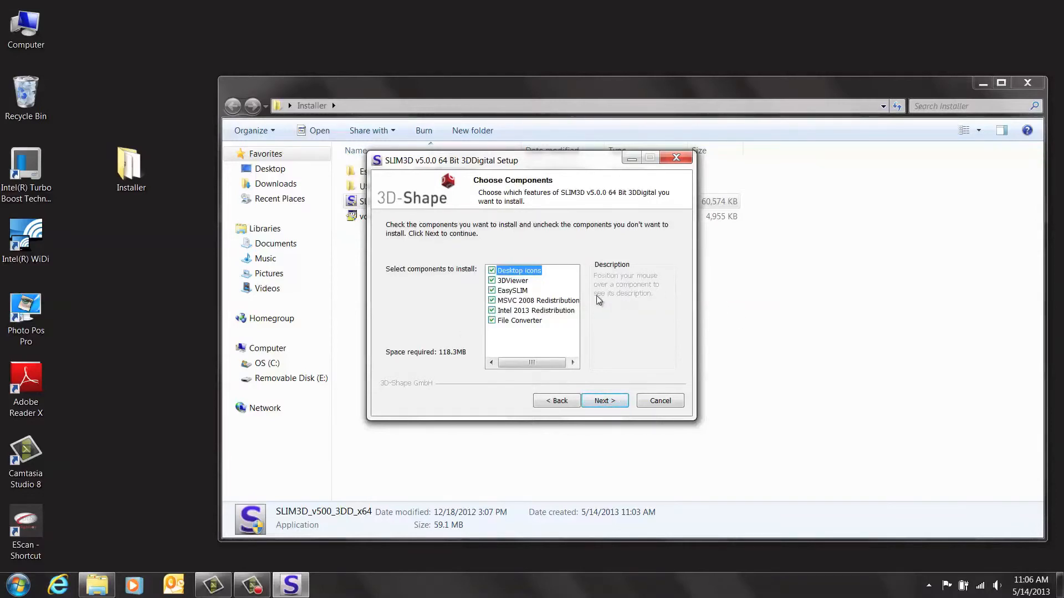
{"action": "mouse_move", "coordinate": [514, 290]}
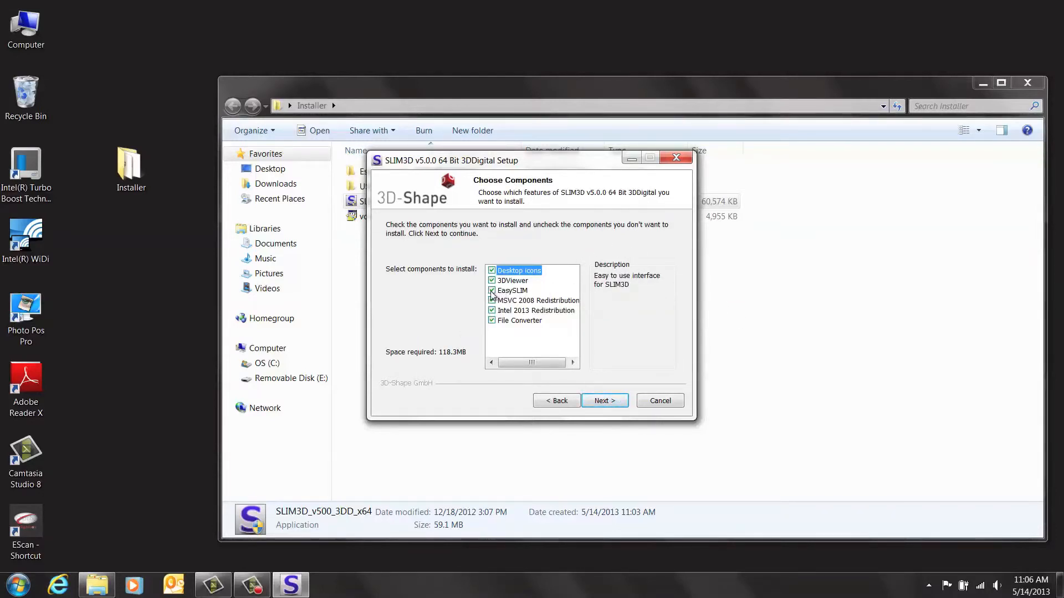
{"action": "left_click", "coordinate": [491, 290]}
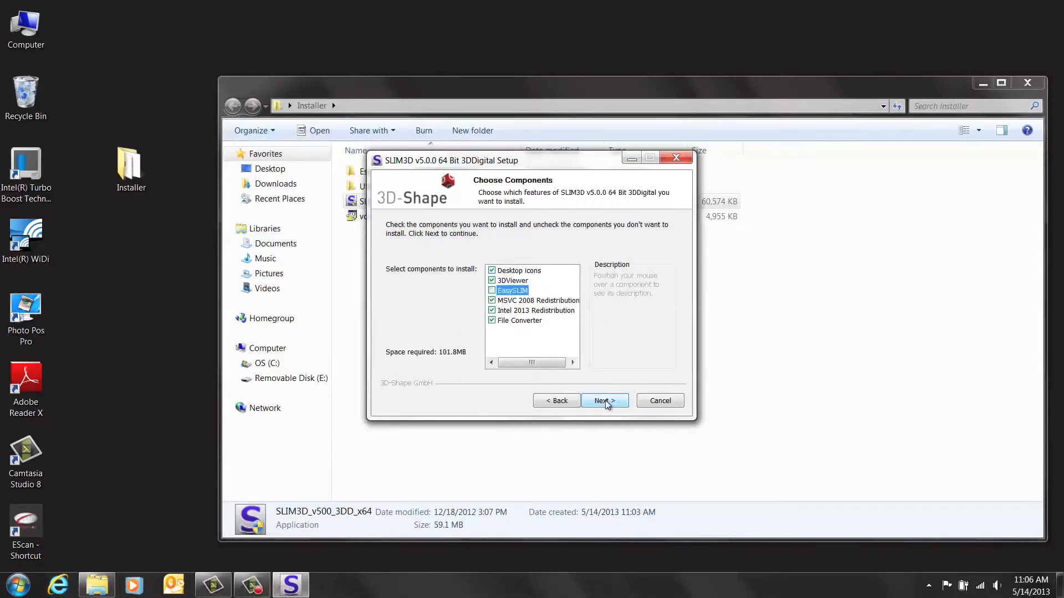
- Install to the default folders, choose manual reboot later, and finish the setup
{"action": "left_click", "coordinate": [603, 400]}
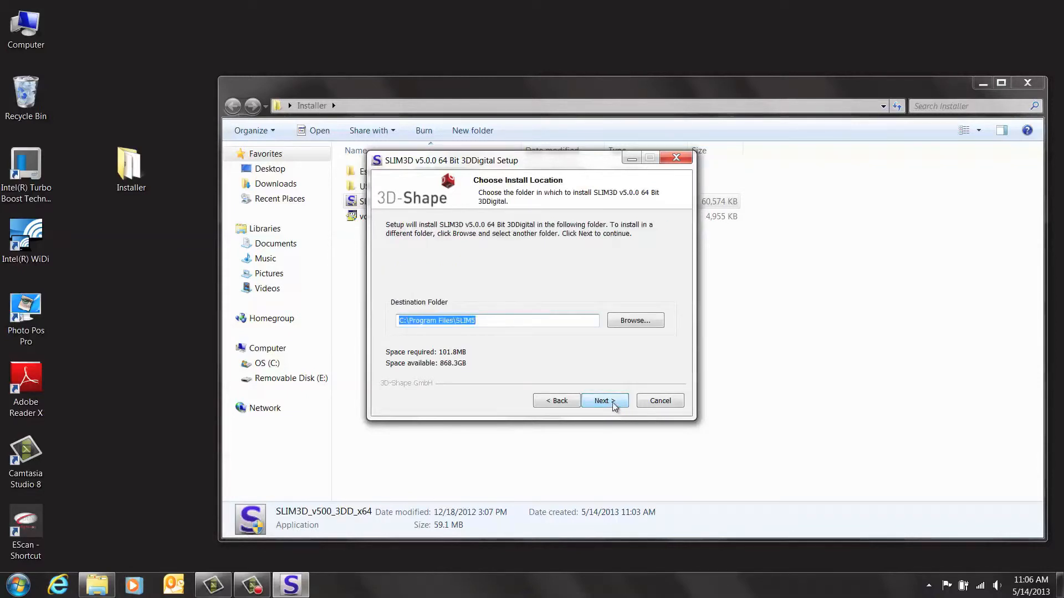
{"action": "left_click", "coordinate": [603, 400]}
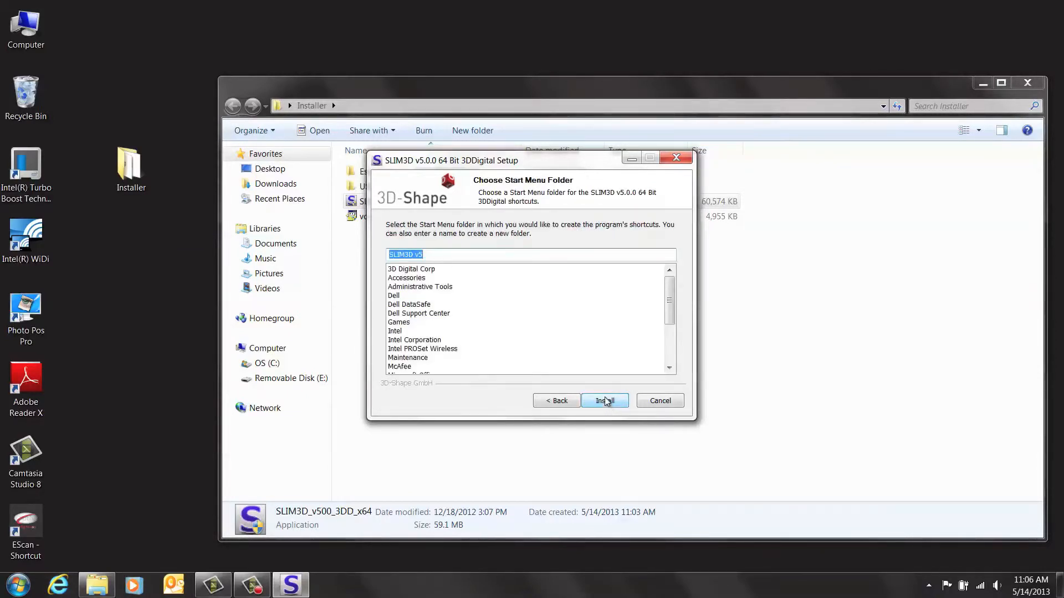
{"action": "left_click", "coordinate": [604, 400]}
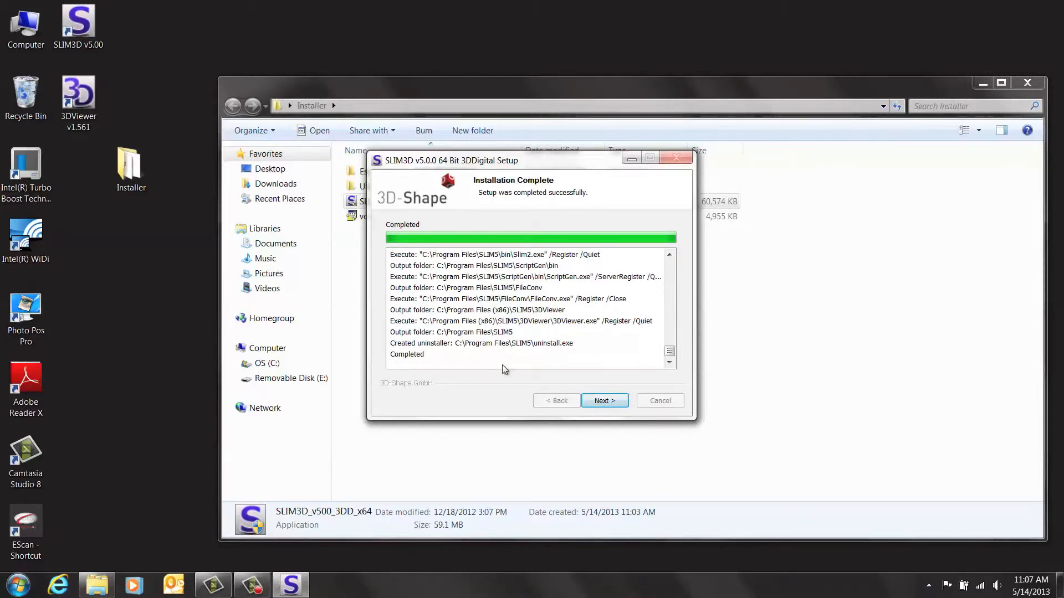
{"action": "left_click", "coordinate": [603, 400]}
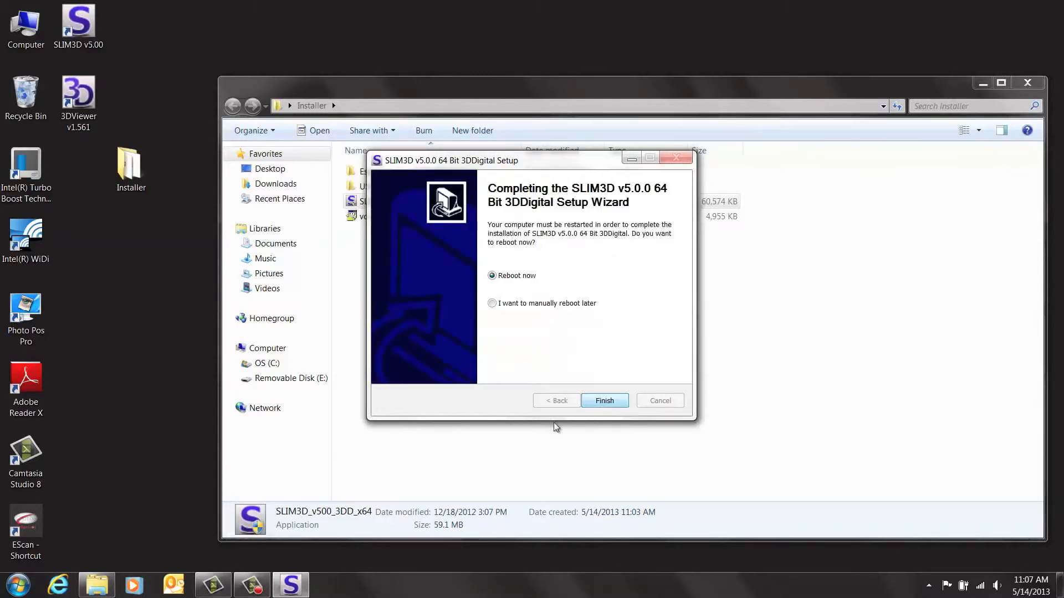
{"action": "mouse_move", "coordinate": [492, 307]}
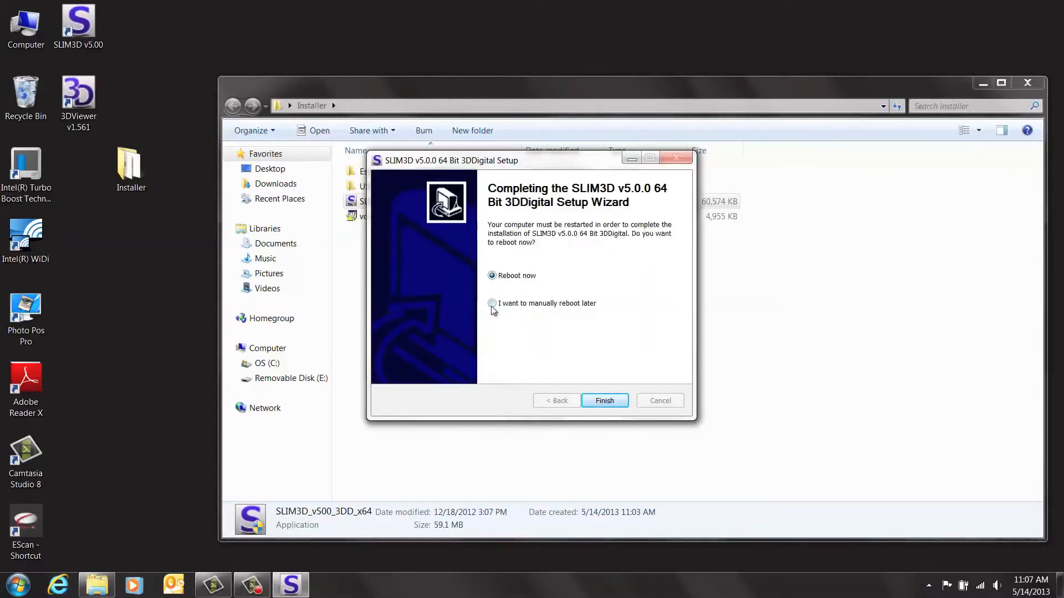
{"action": "left_click", "coordinate": [491, 304]}
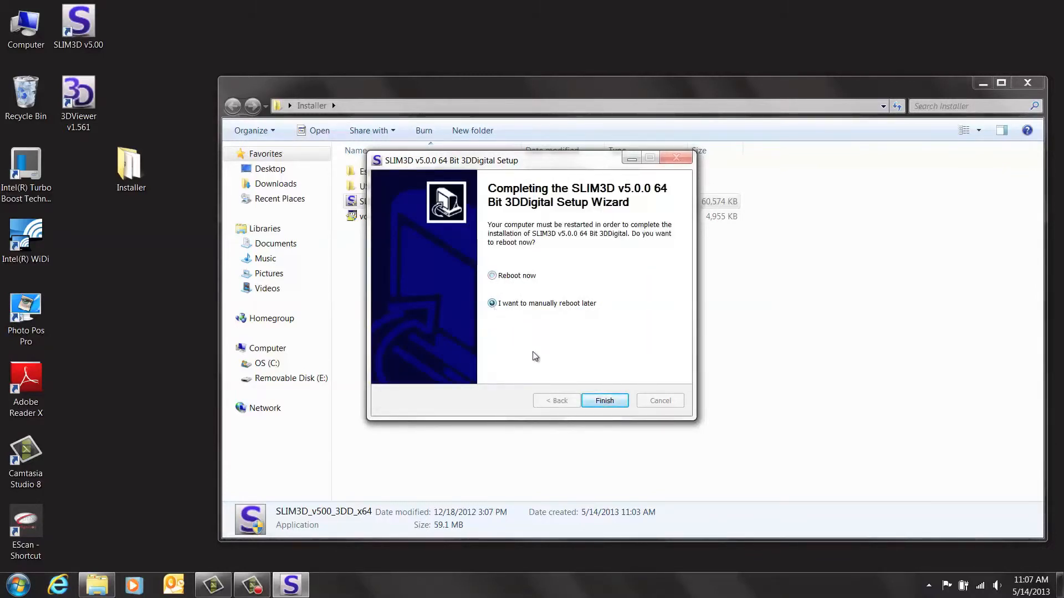
{"action": "left_click", "coordinate": [602, 400]}
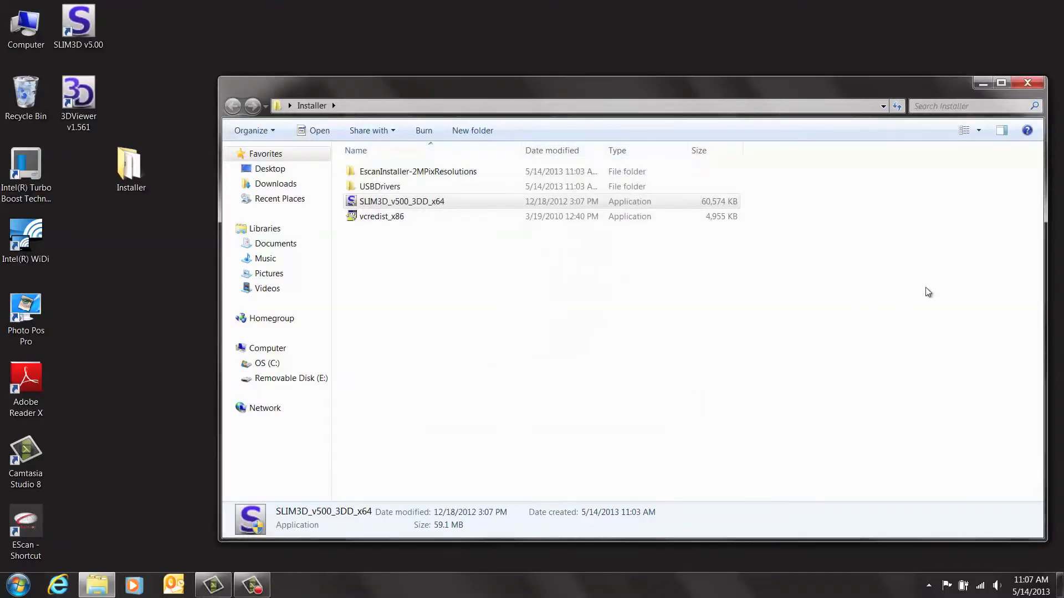
{"action": "mouse_move", "coordinate": [850, 226]}
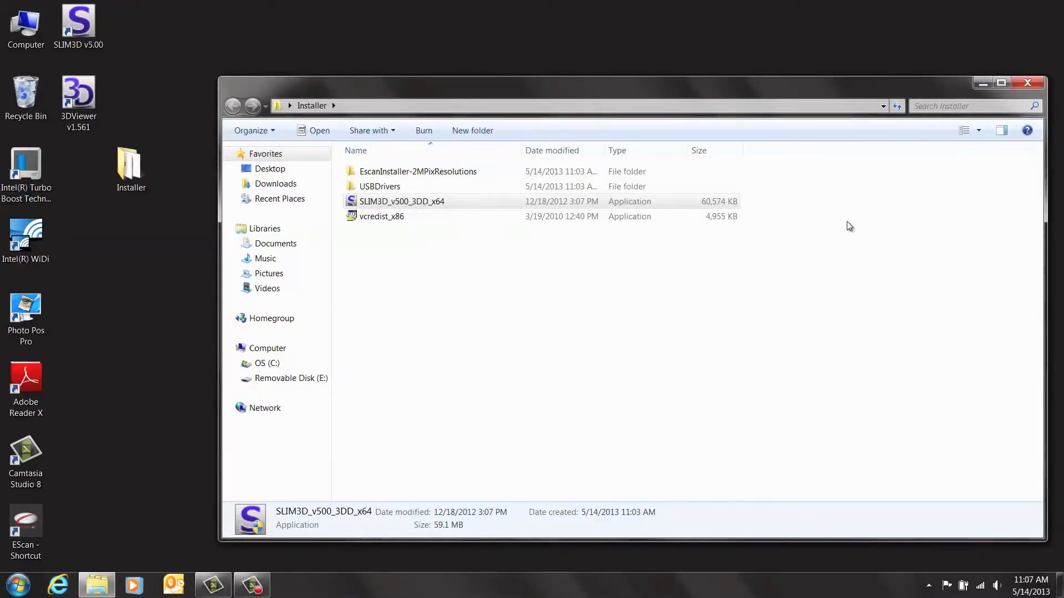
{"action": "mouse_move", "coordinate": [138, 540]}
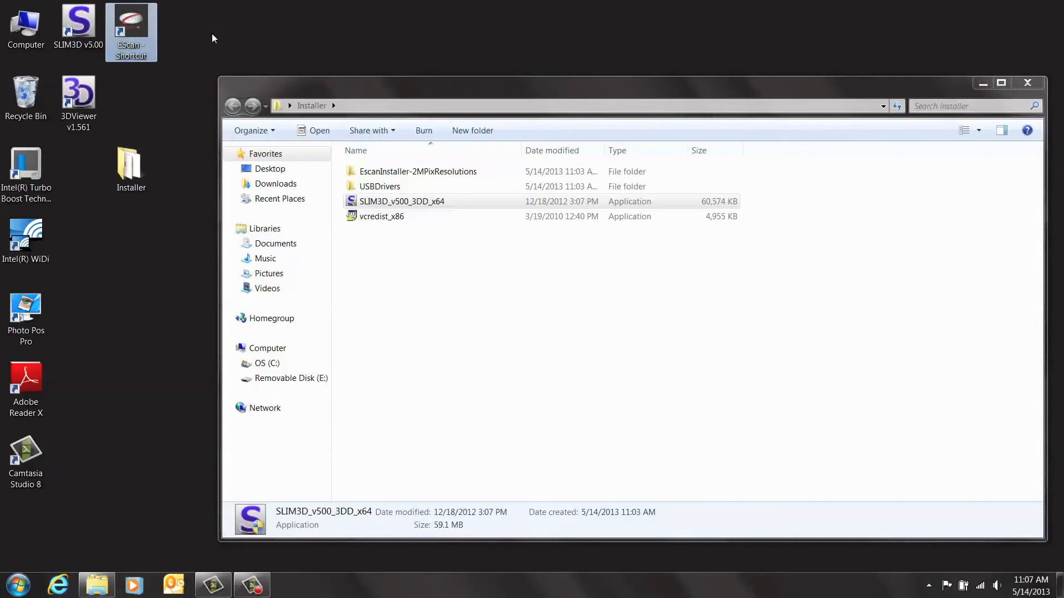
- Launch SLIM3D v5.00 from its desktop icon, bringing up the license registration window
{"action": "left_click", "coordinate": [77, 27]}
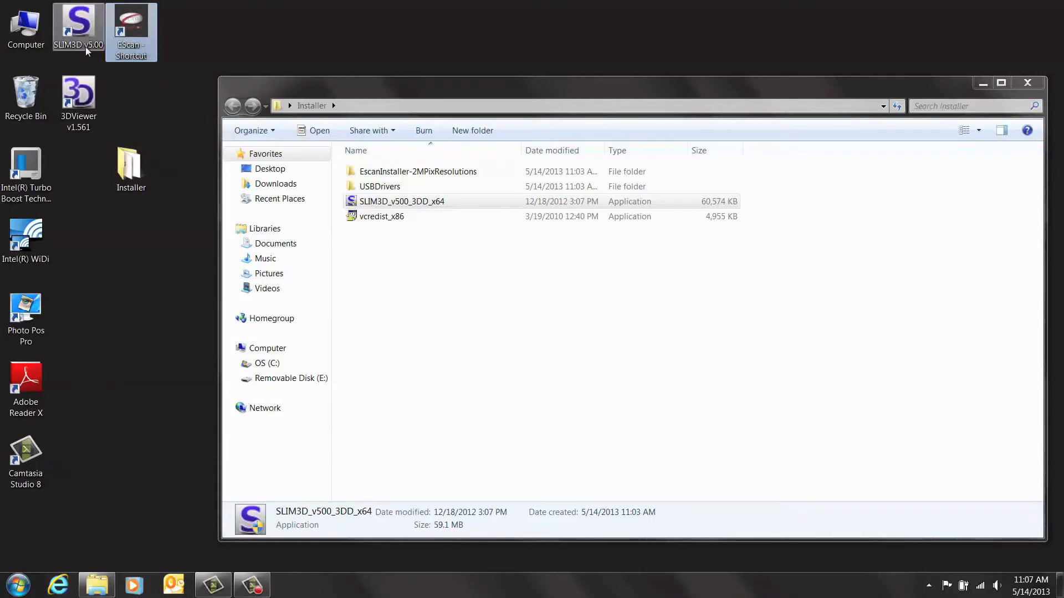
{"action": "mouse_move", "coordinate": [77, 45]}
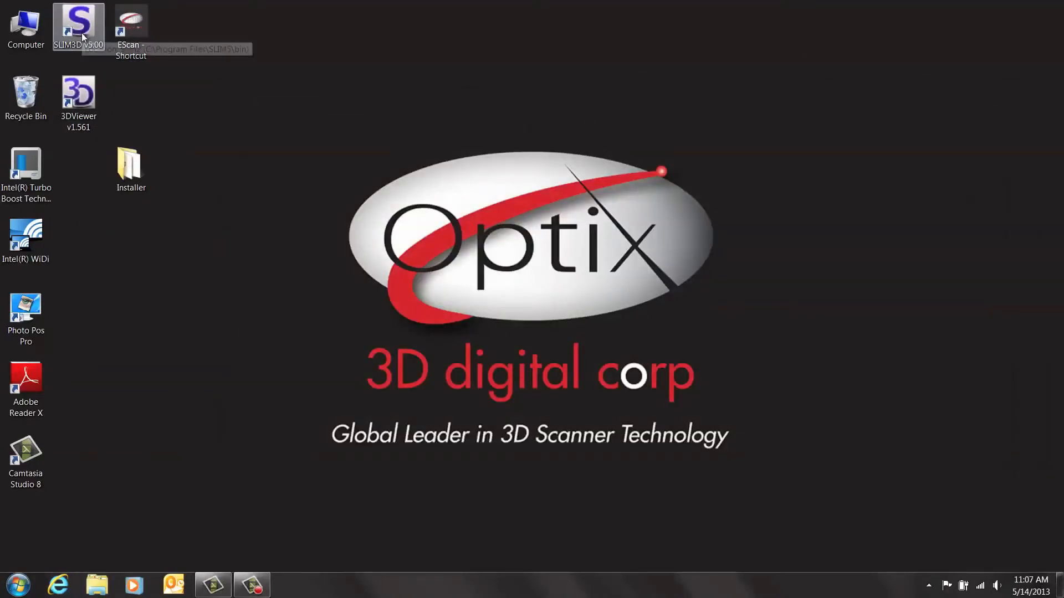
{"action": "mouse_move", "coordinate": [209, 57]}
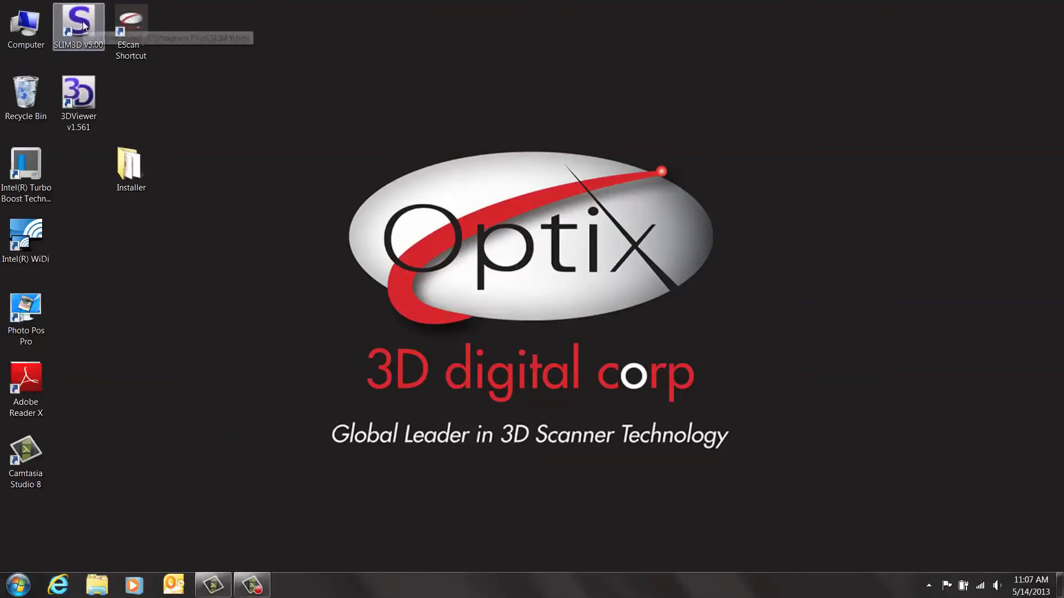
{"action": "double_click", "coordinate": [78, 27]}
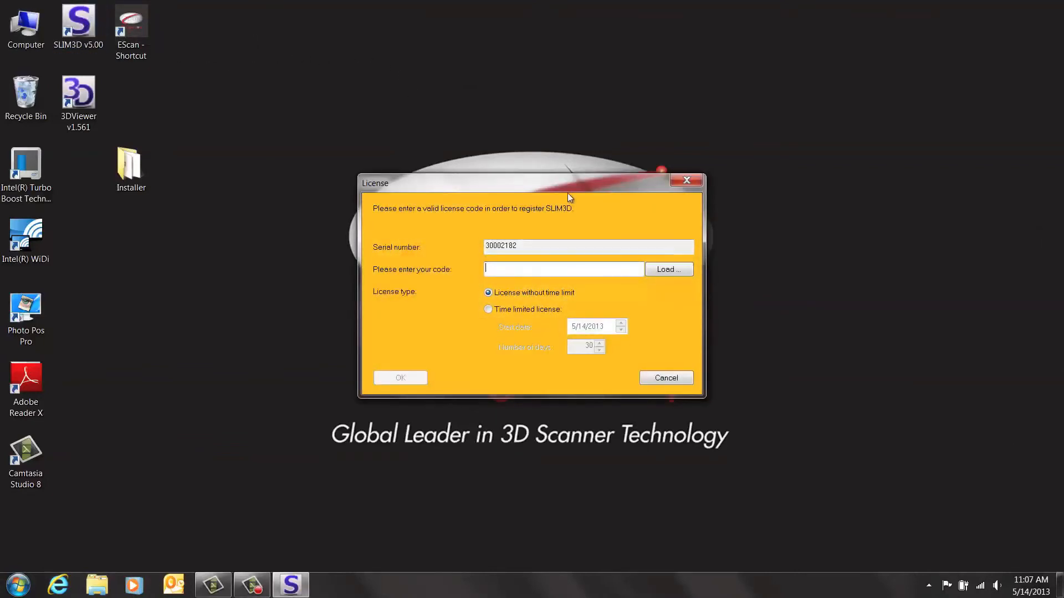